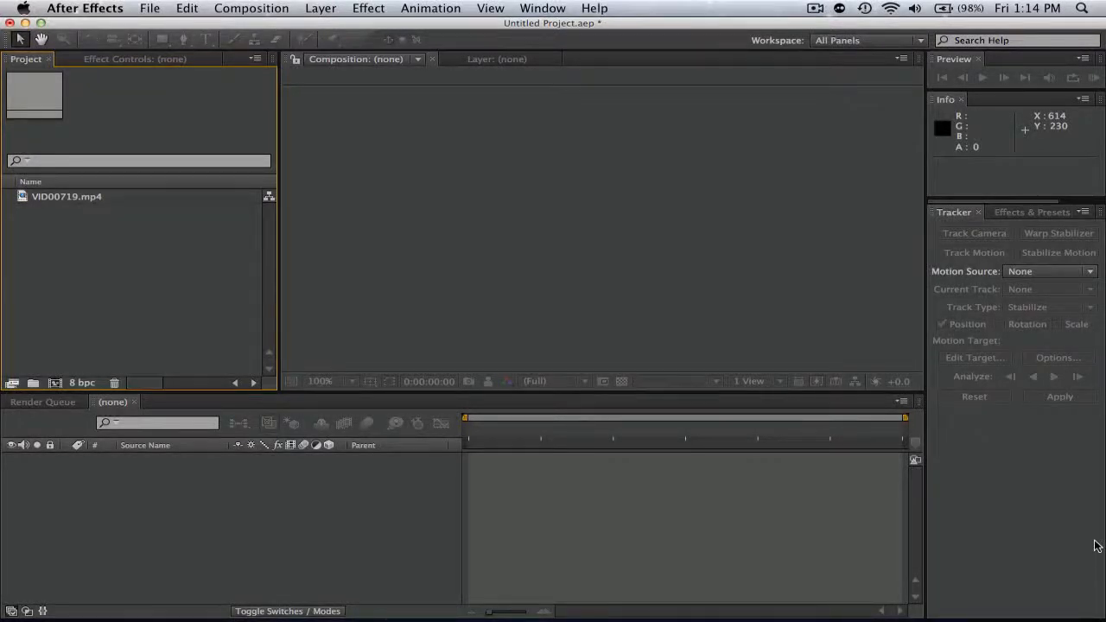
{"action": "mouse_move", "coordinate": [557, 203]}
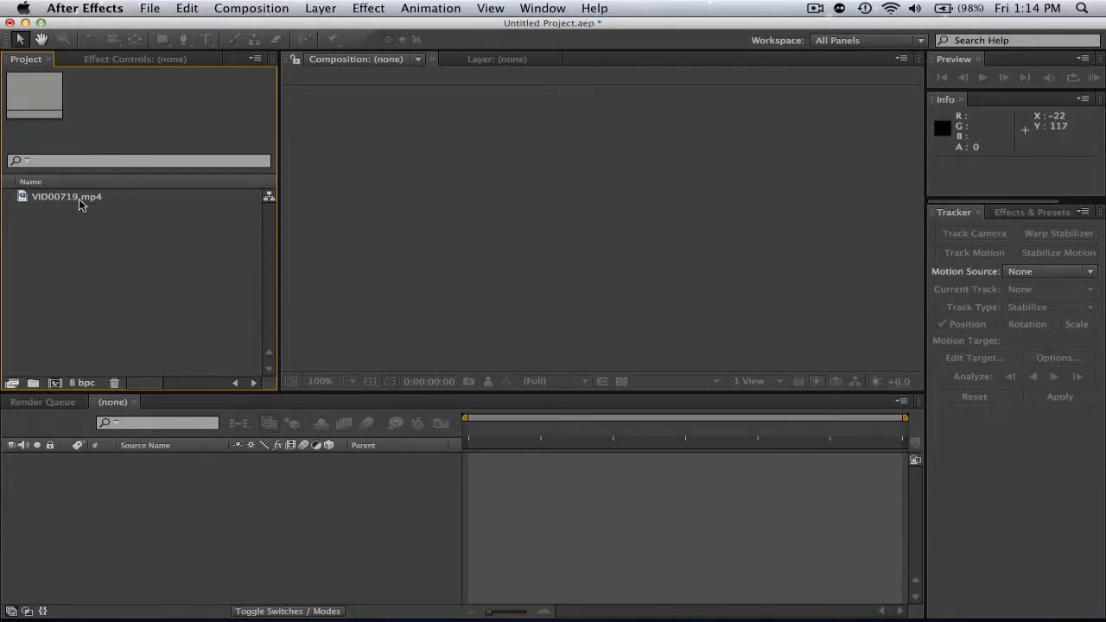
{"action": "mouse_move", "coordinate": [179, 243]}
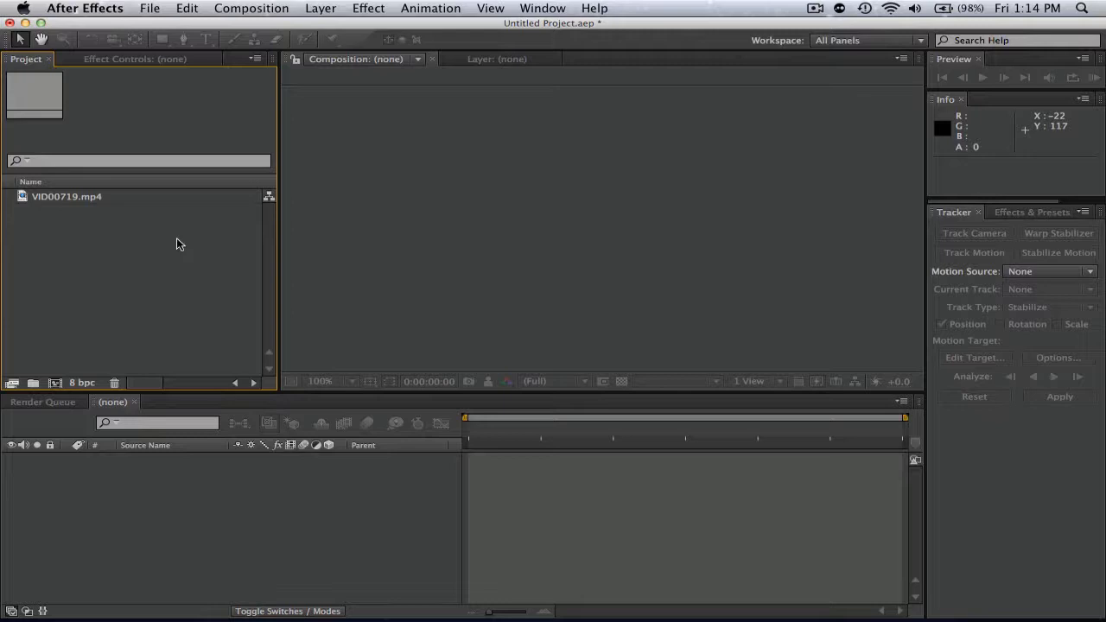
{"action": "mouse_move", "coordinate": [129, 211]}
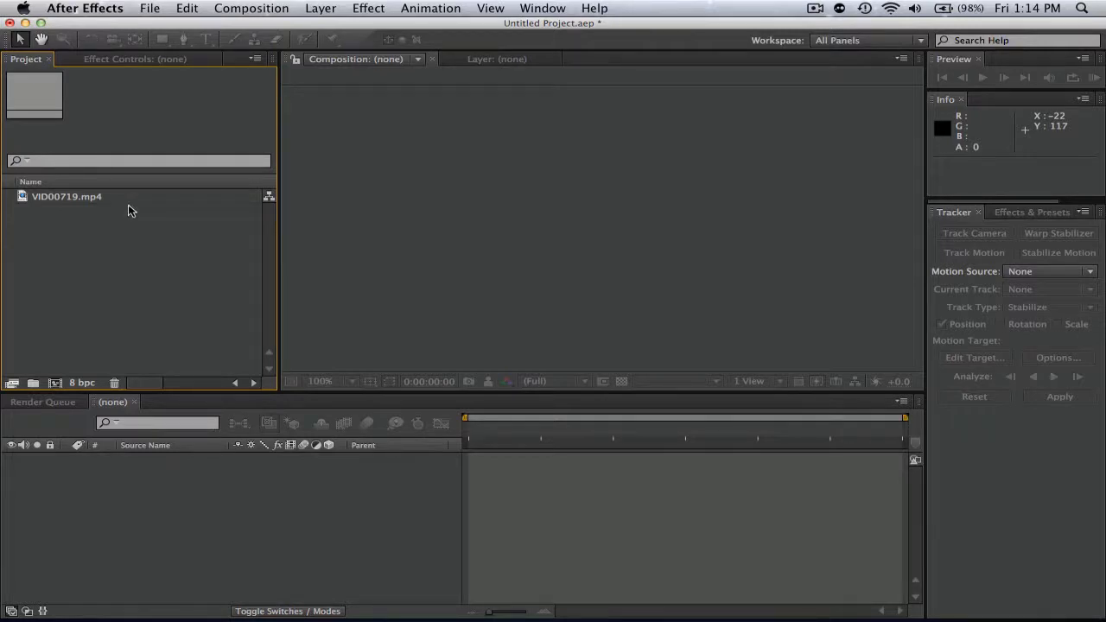
{"action": "mouse_move", "coordinate": [75, 205]}
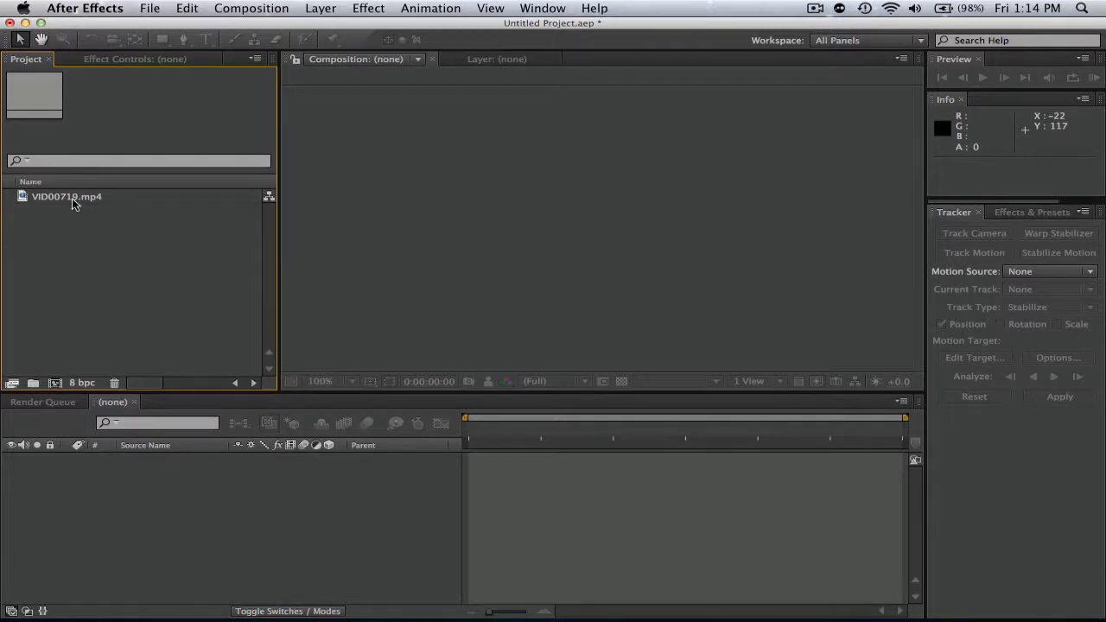
- Create a VID00719 composition from the flag clip and browse the Color Correction effects
{"action": "left_click", "coordinate": [67, 197]}
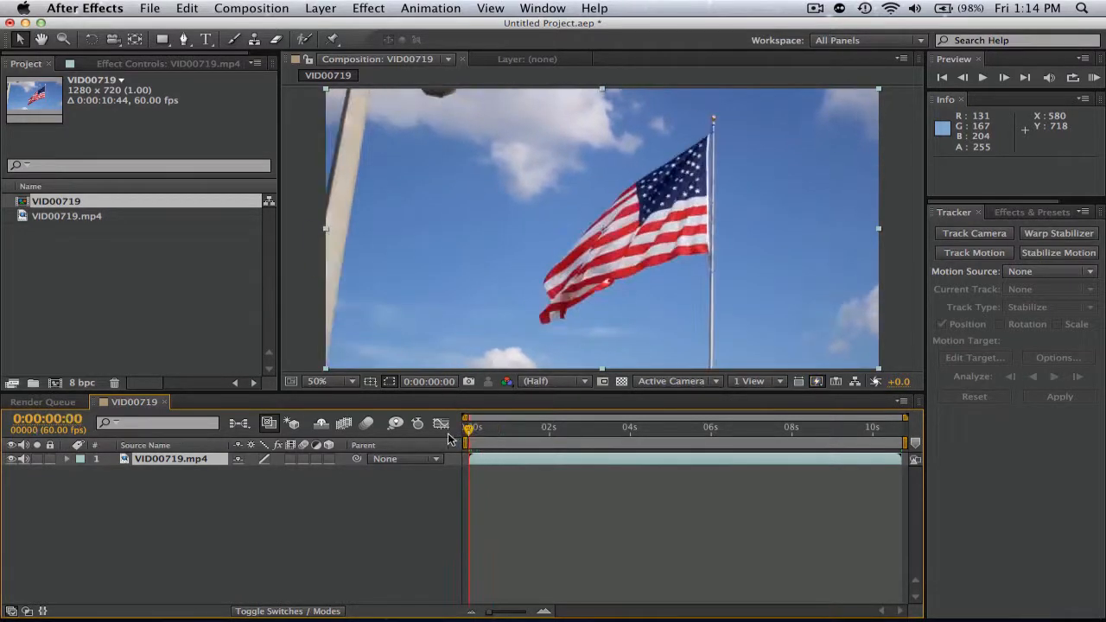
{"action": "left_click", "coordinate": [369, 8]}
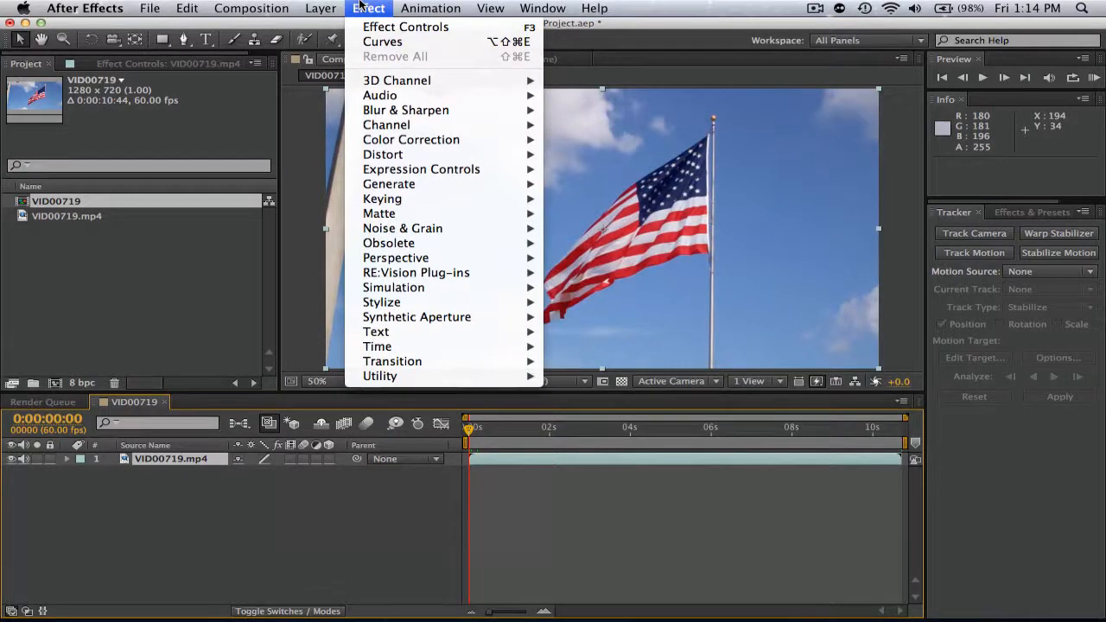
{"action": "mouse_move", "coordinate": [412, 139]}
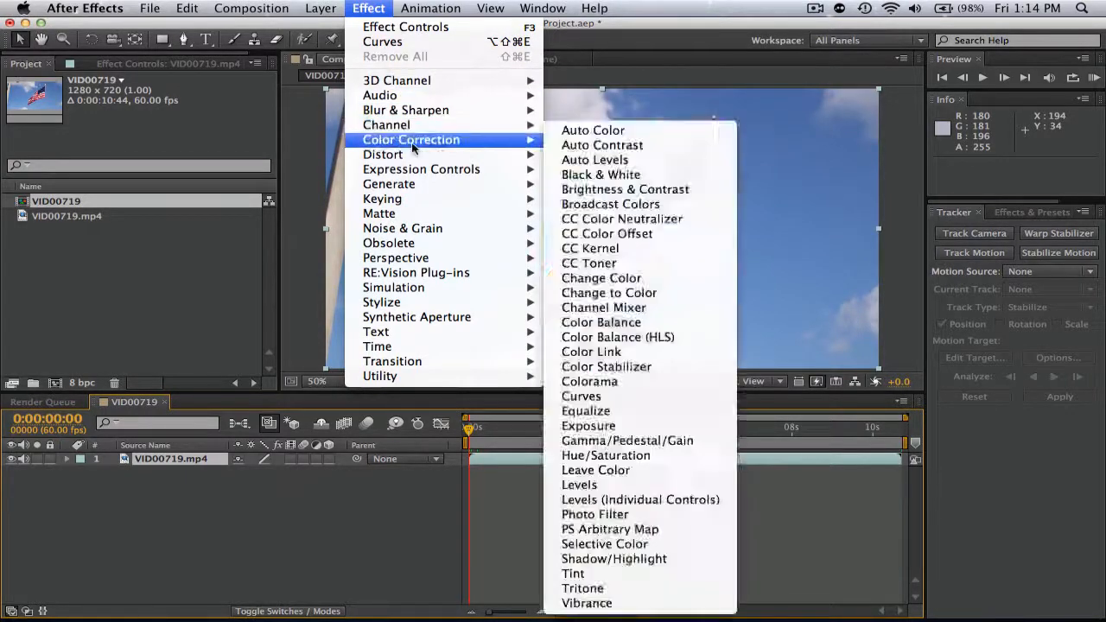
{"action": "mouse_move", "coordinate": [581, 396]}
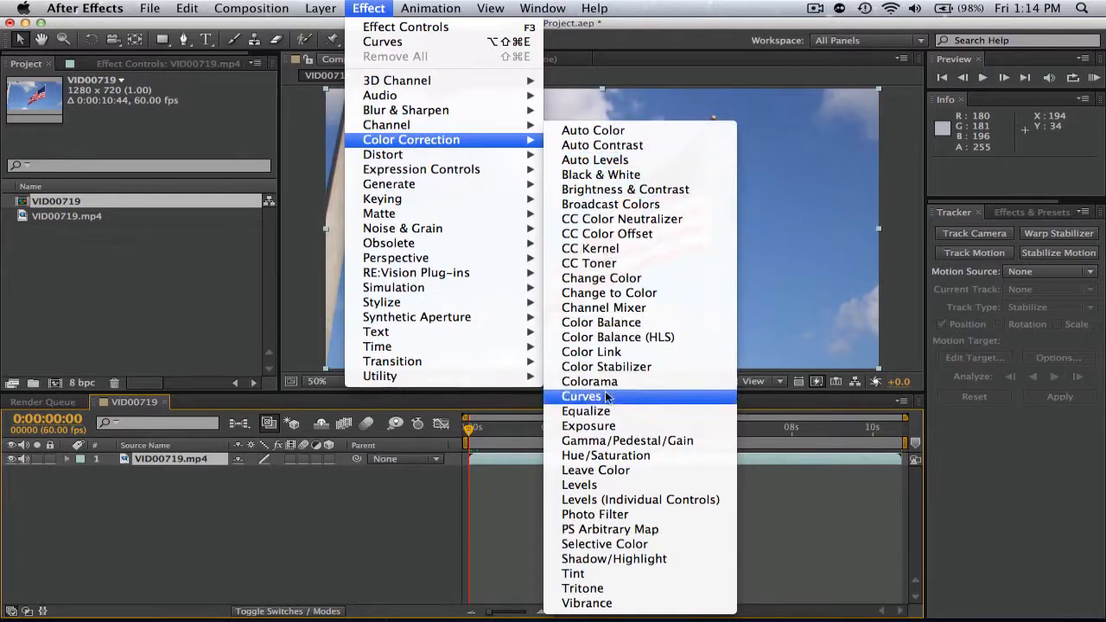
- Add Curves to the flag clip and reshape the Red, Green and Blue curves toward moody teal
{"action": "left_click", "coordinate": [581, 396]}
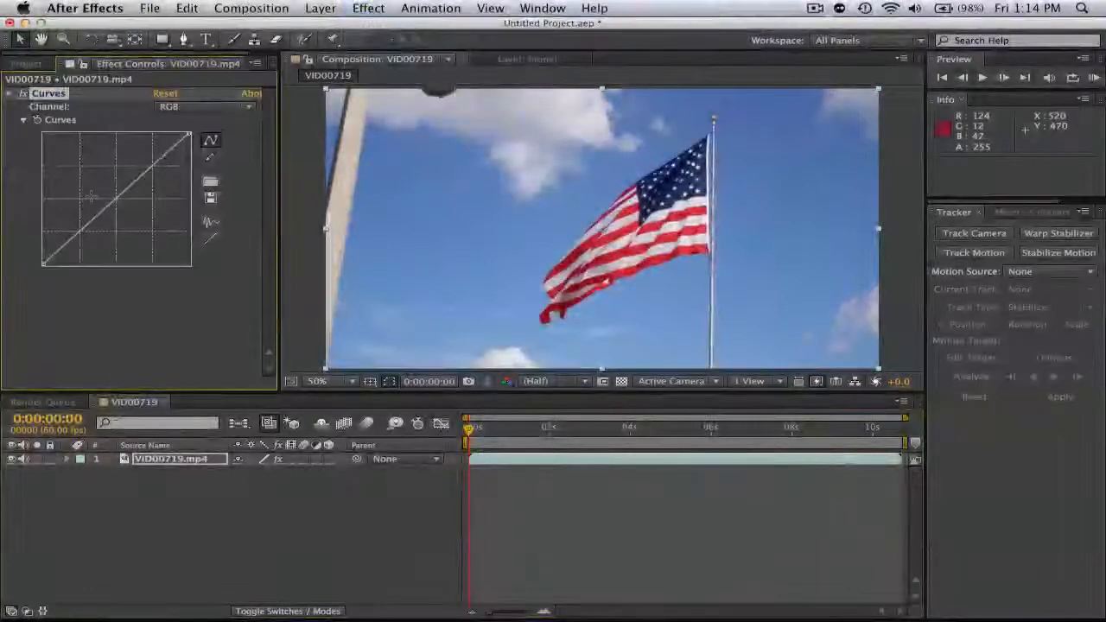
{"action": "left_click", "coordinate": [368, 8]}
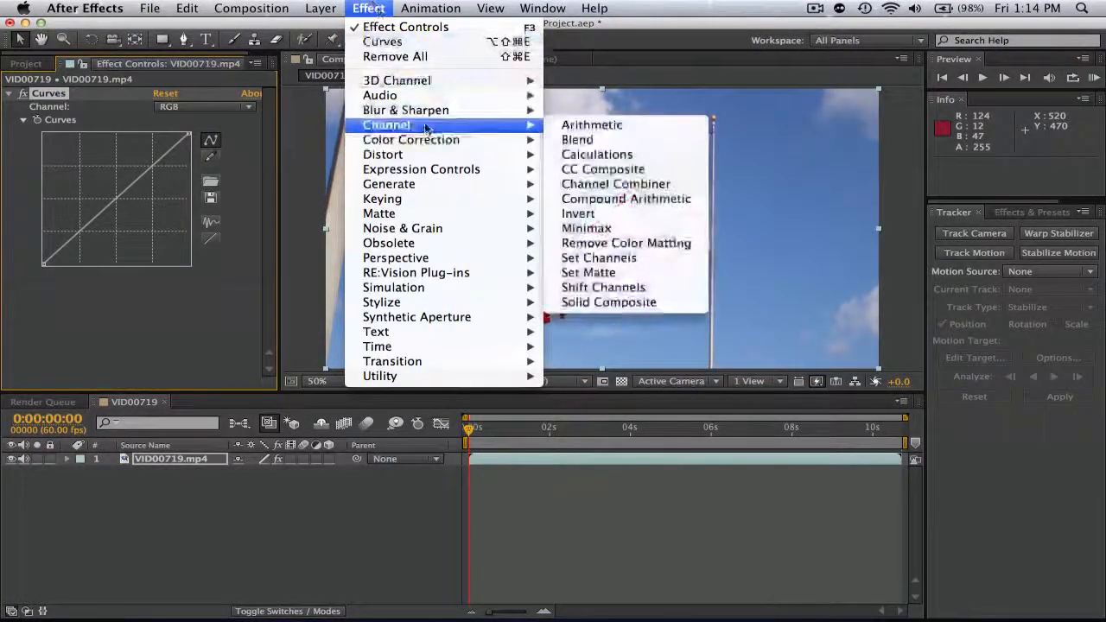
{"action": "mouse_move", "coordinate": [406, 110]}
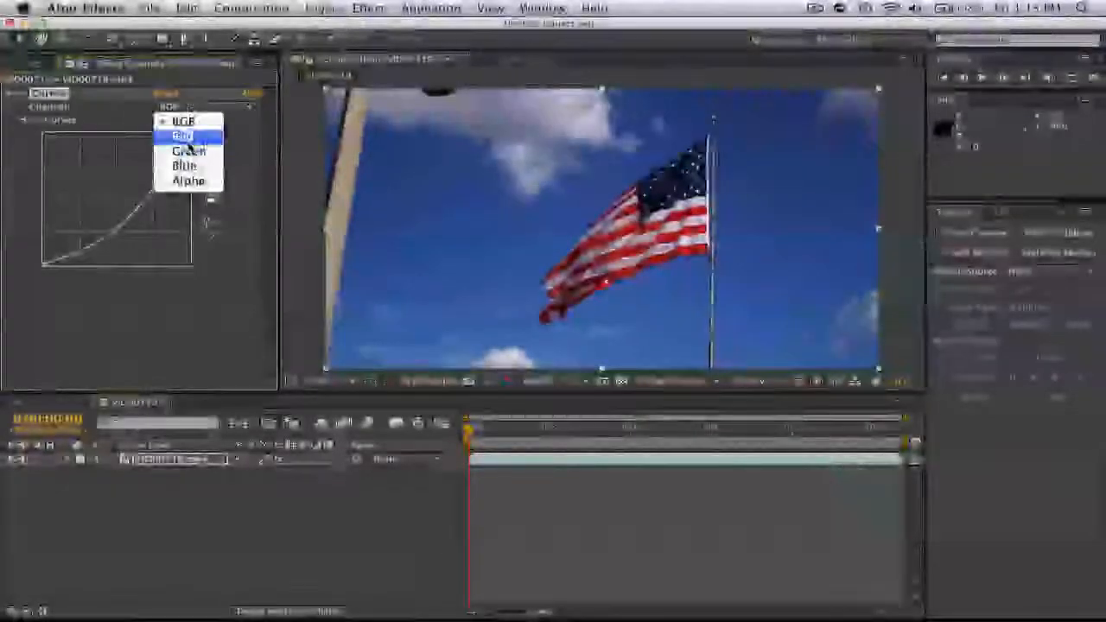
{"action": "left_click", "coordinate": [183, 135]}
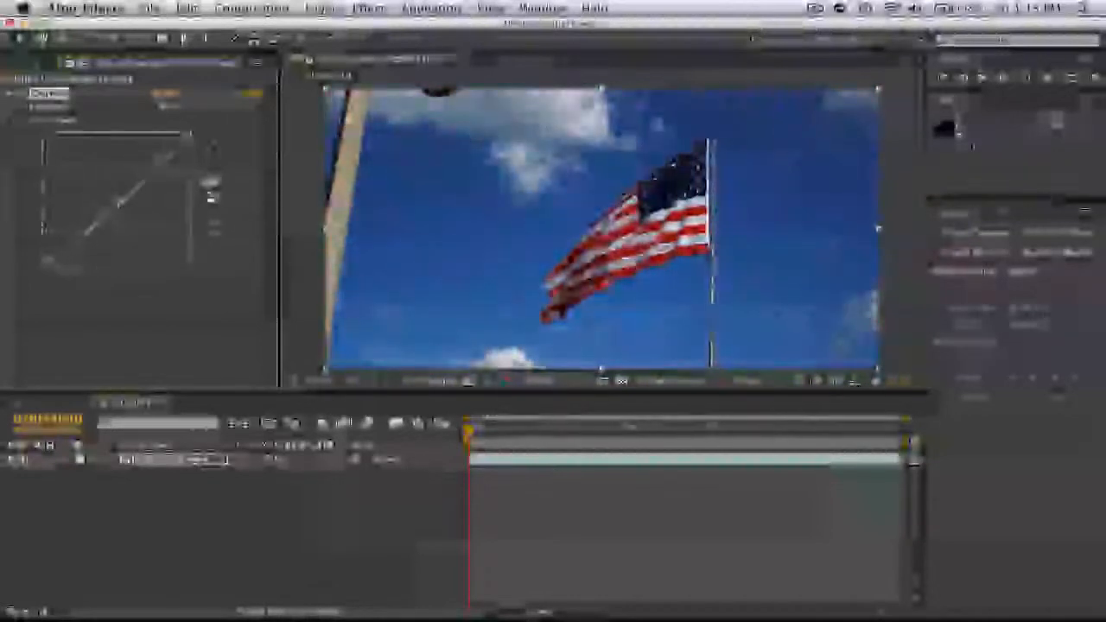
{"action": "left_click", "coordinate": [178, 106]}
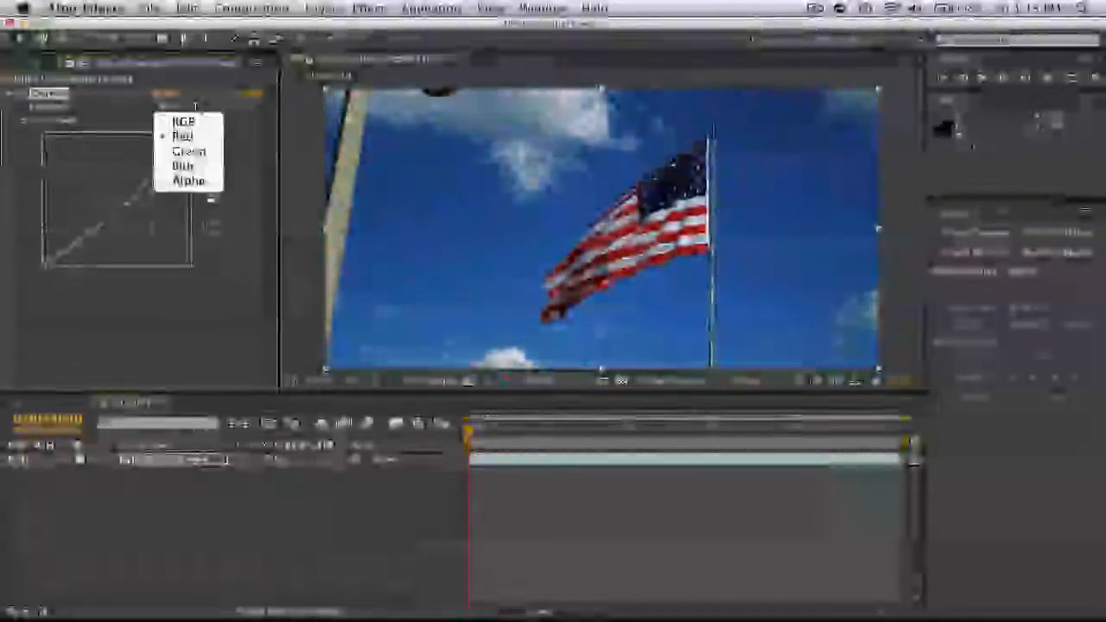
{"action": "left_click", "coordinate": [182, 136]}
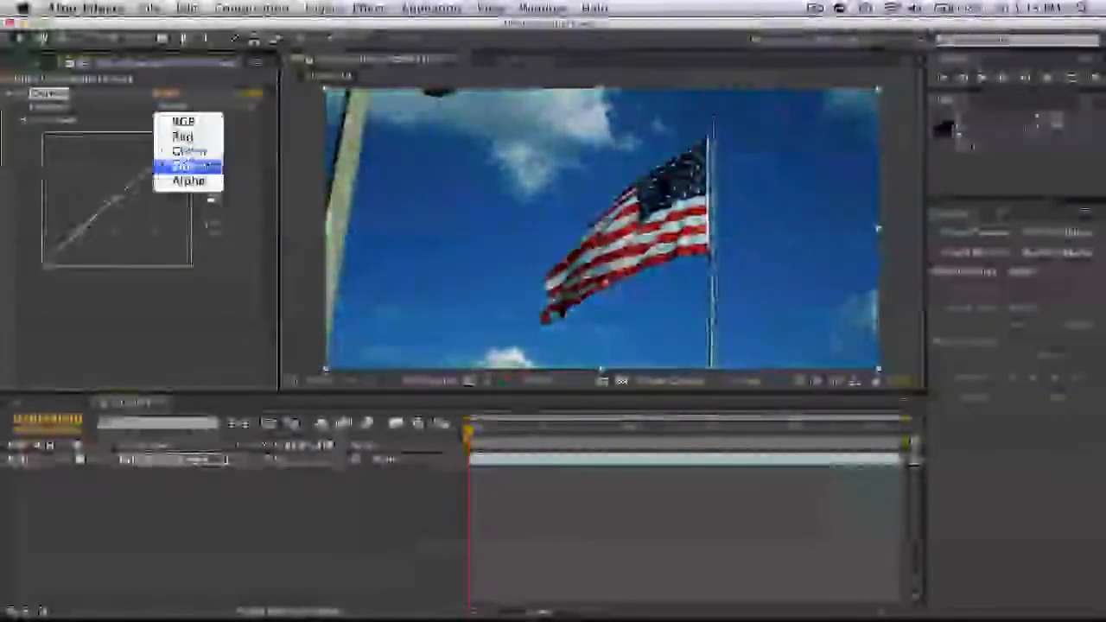
{"action": "left_click", "coordinate": [188, 166]}
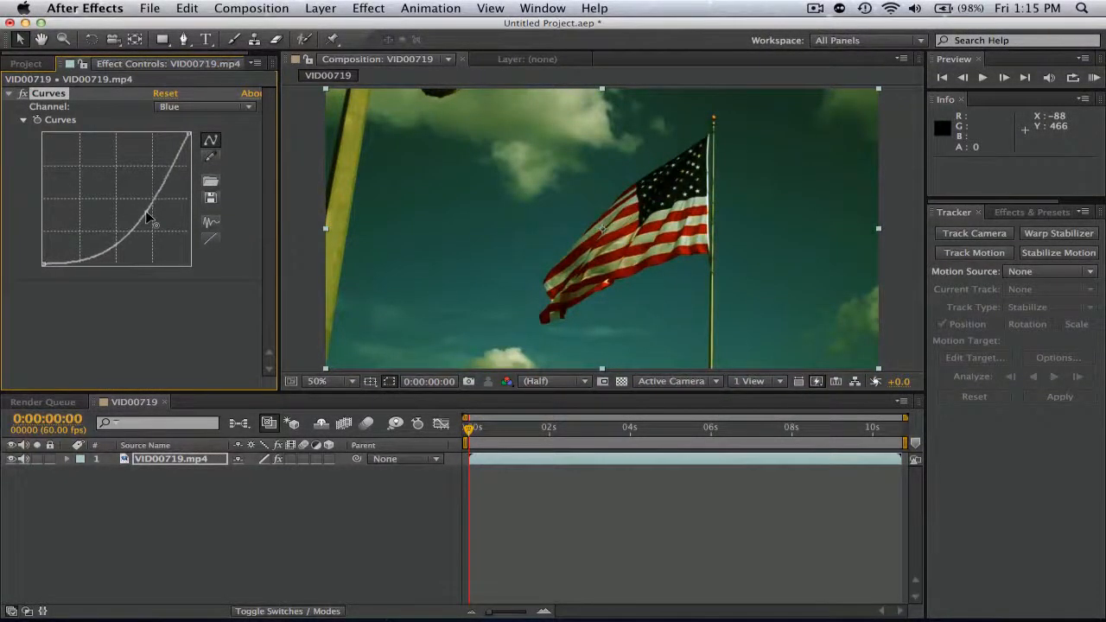
{"action": "left_click_drag", "start_coordinate": [151, 216], "coordinate": [133, 207]}
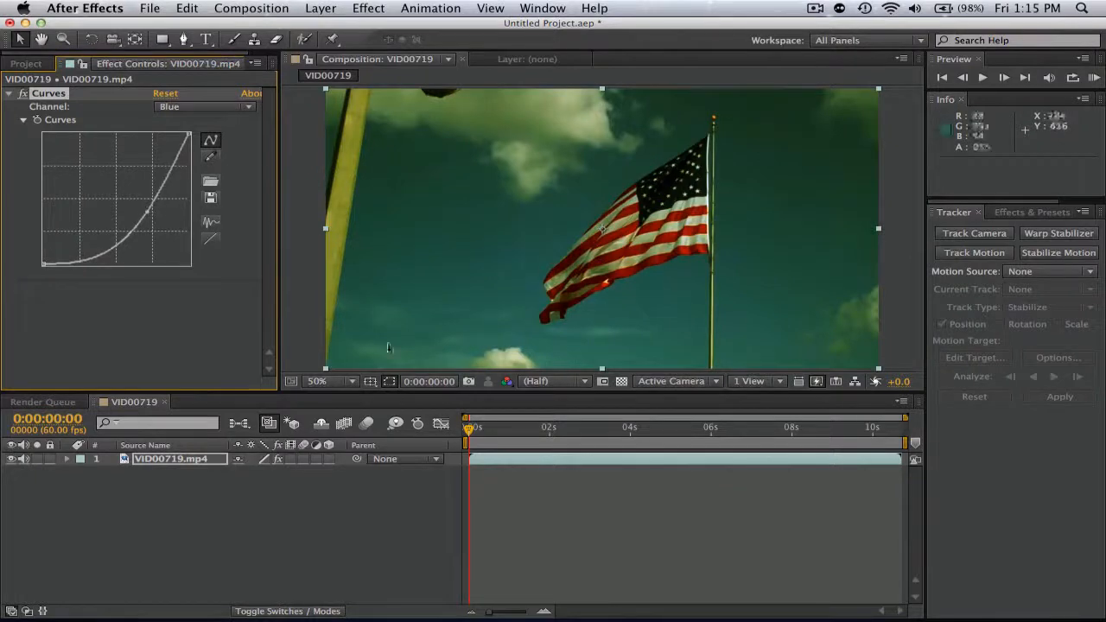
{"action": "mouse_move", "coordinate": [429, 294]}
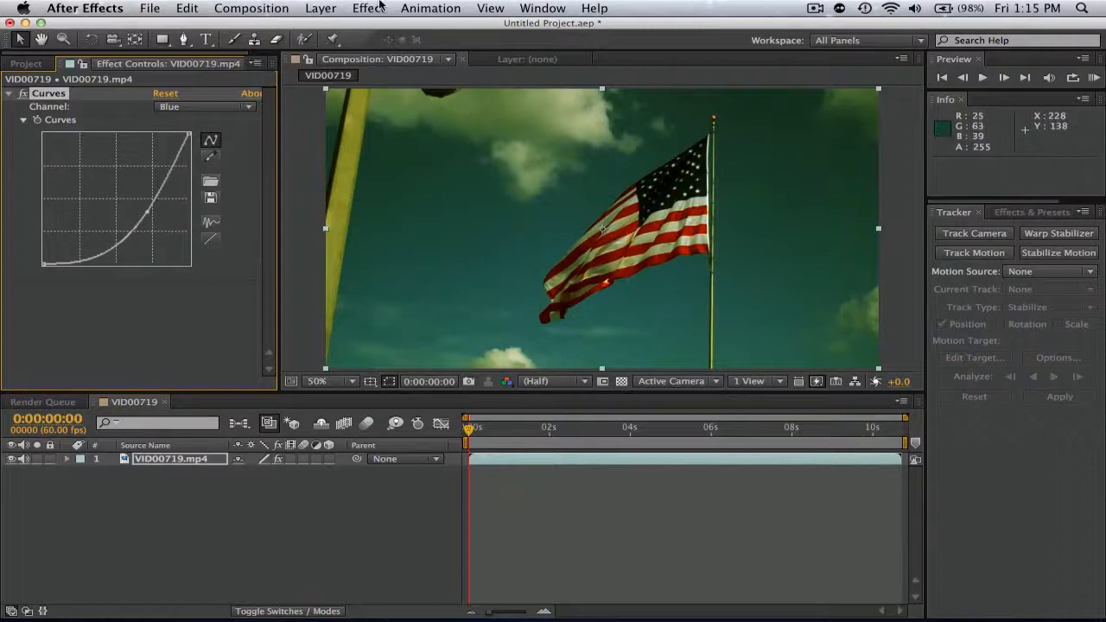
{"action": "left_click", "coordinate": [369, 7]}
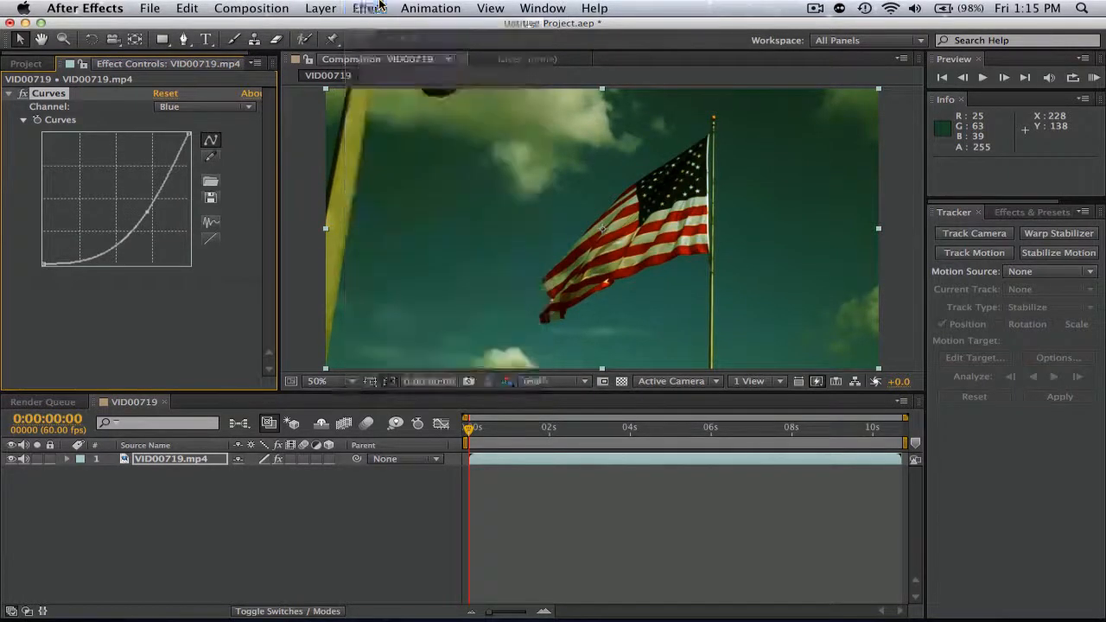
- Add an Exposure effect below Curves and raise Exposure to 1.04
{"action": "left_click", "coordinate": [369, 8]}
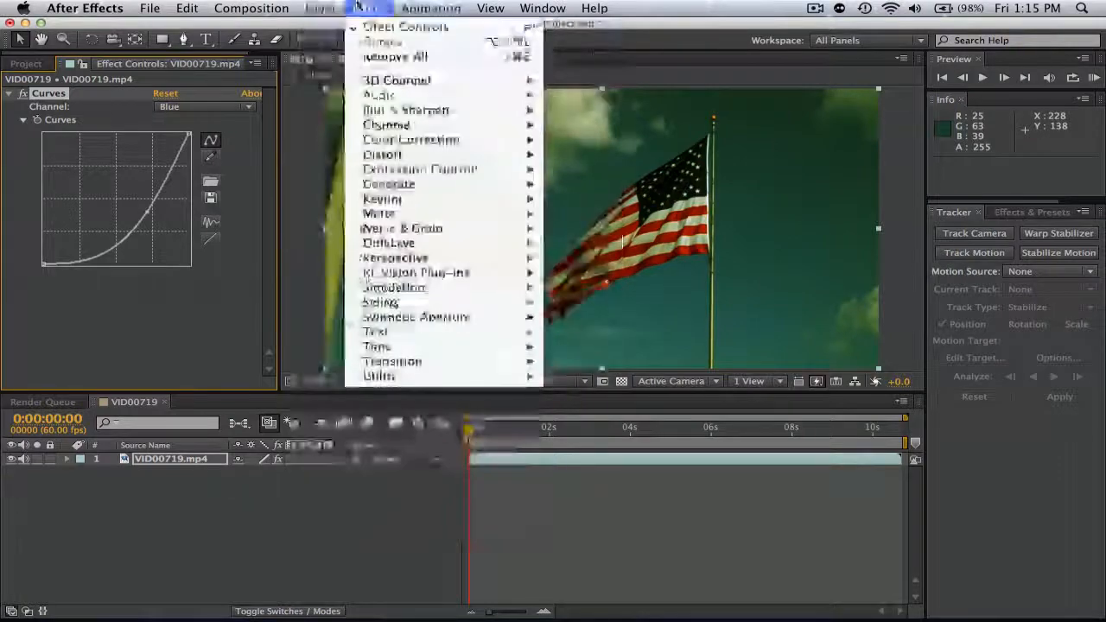
{"action": "mouse_move", "coordinate": [410, 139]}
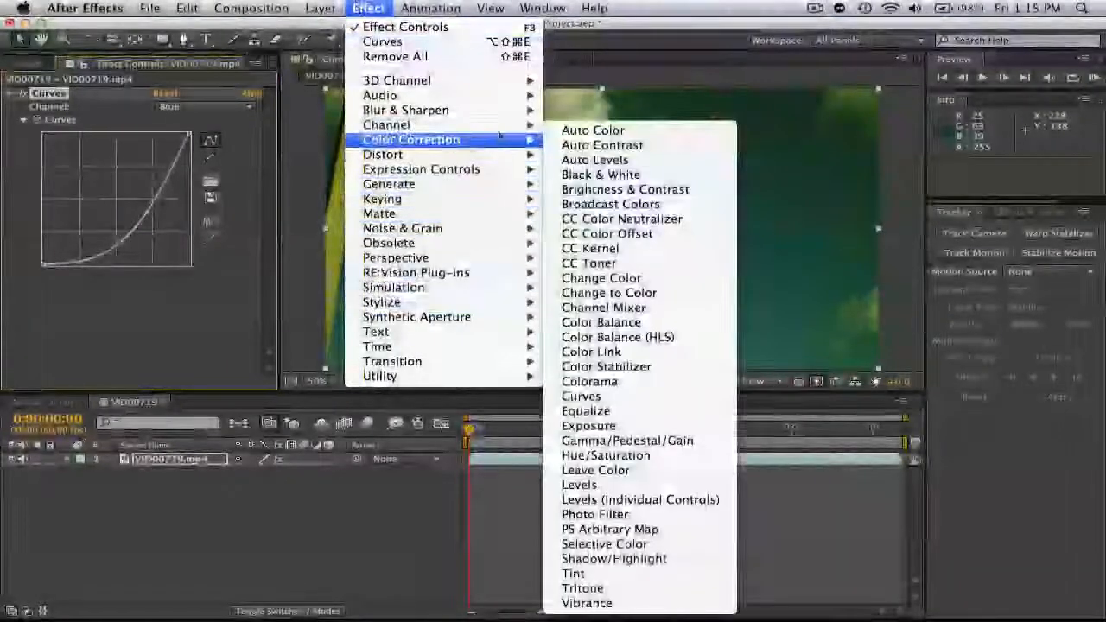
{"action": "mouse_move", "coordinate": [586, 411]}
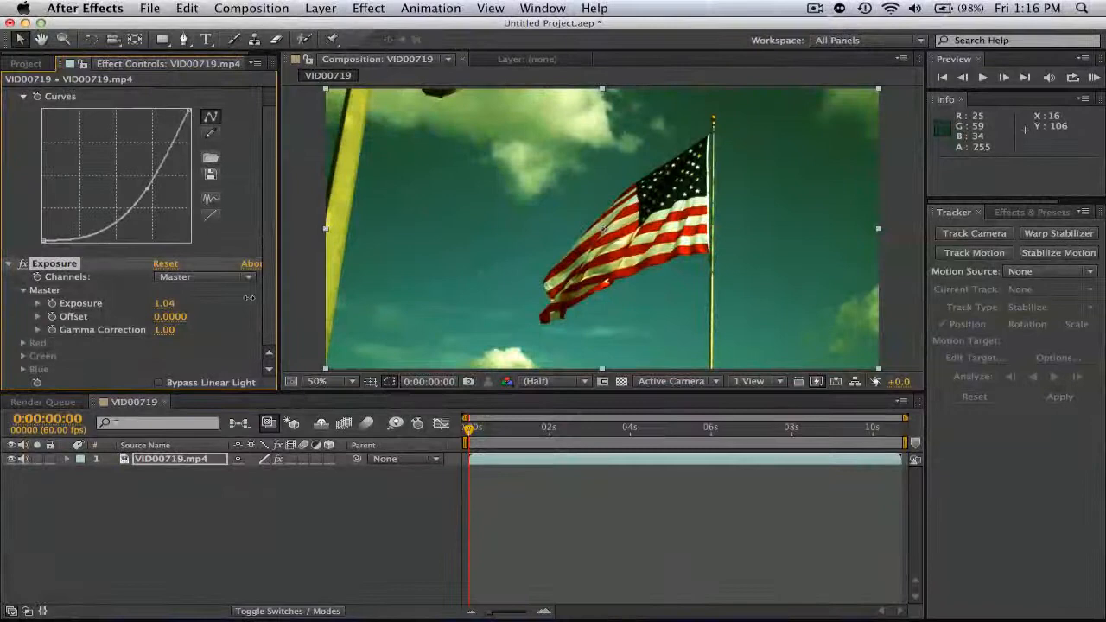
{"action": "left_click_drag", "start_coordinate": [164, 303], "coordinate": [169, 303]}
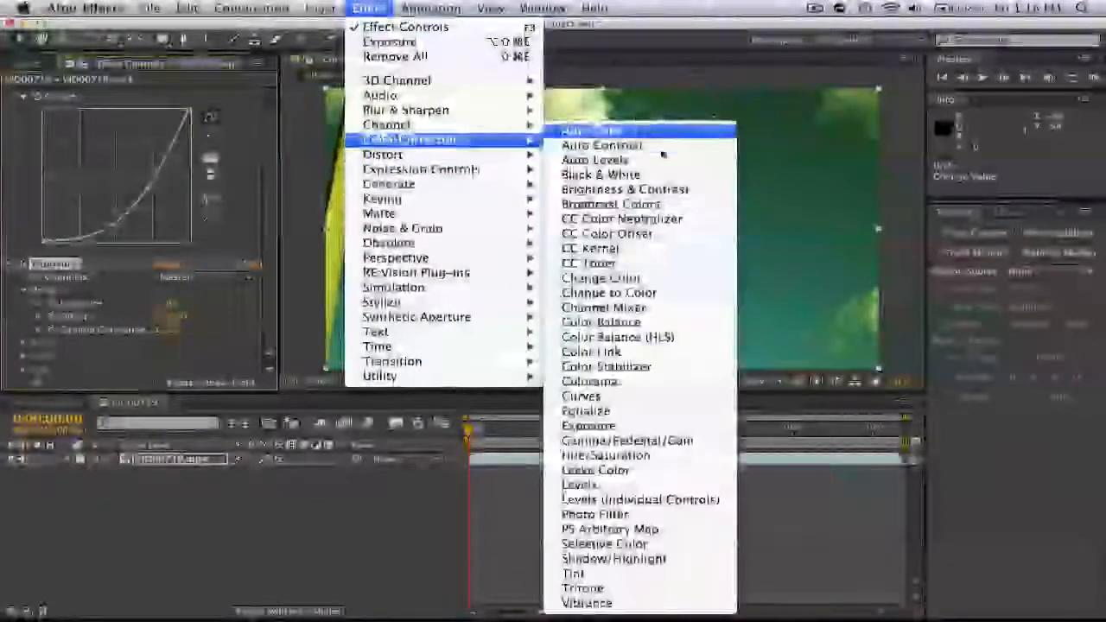
{"action": "mouse_move", "coordinate": [586, 410]}
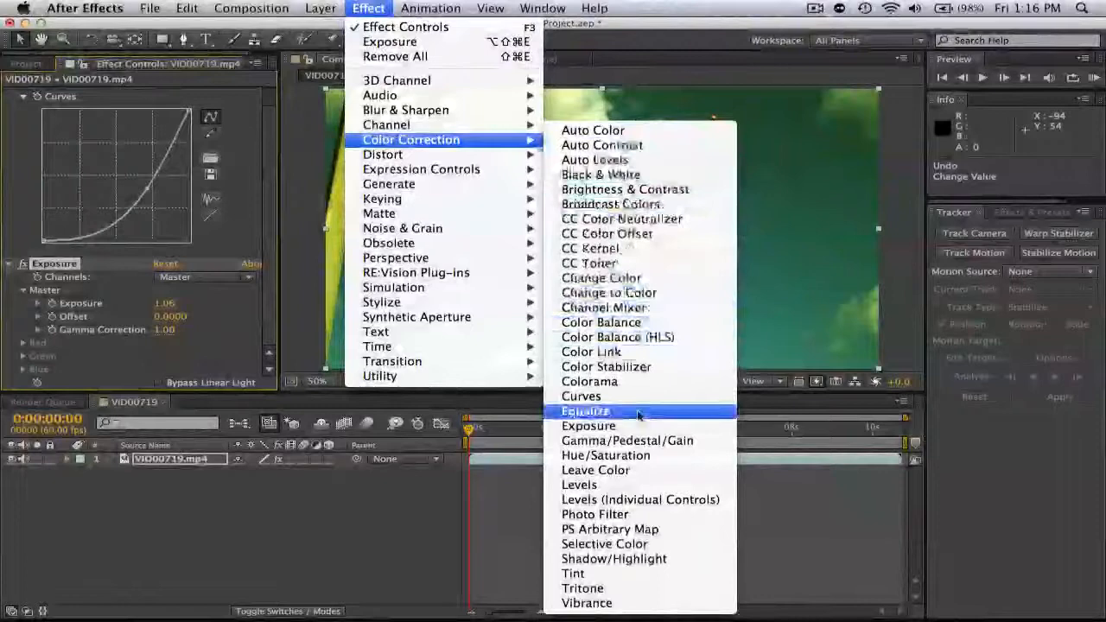
{"action": "mouse_move", "coordinate": [605, 544]}
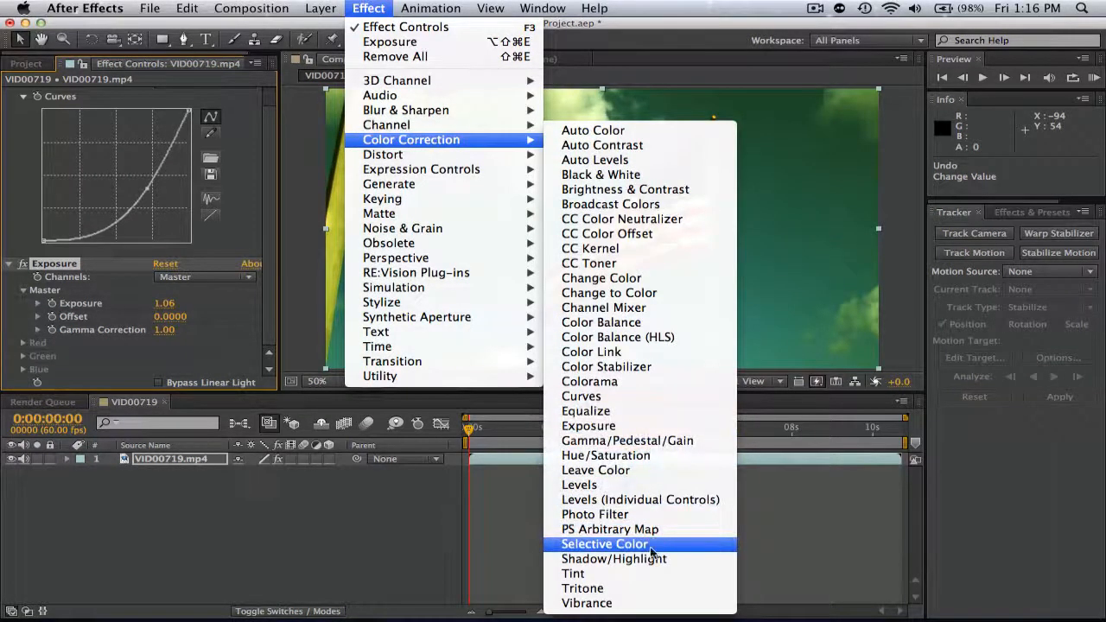
{"action": "mouse_move", "coordinate": [617, 574]}
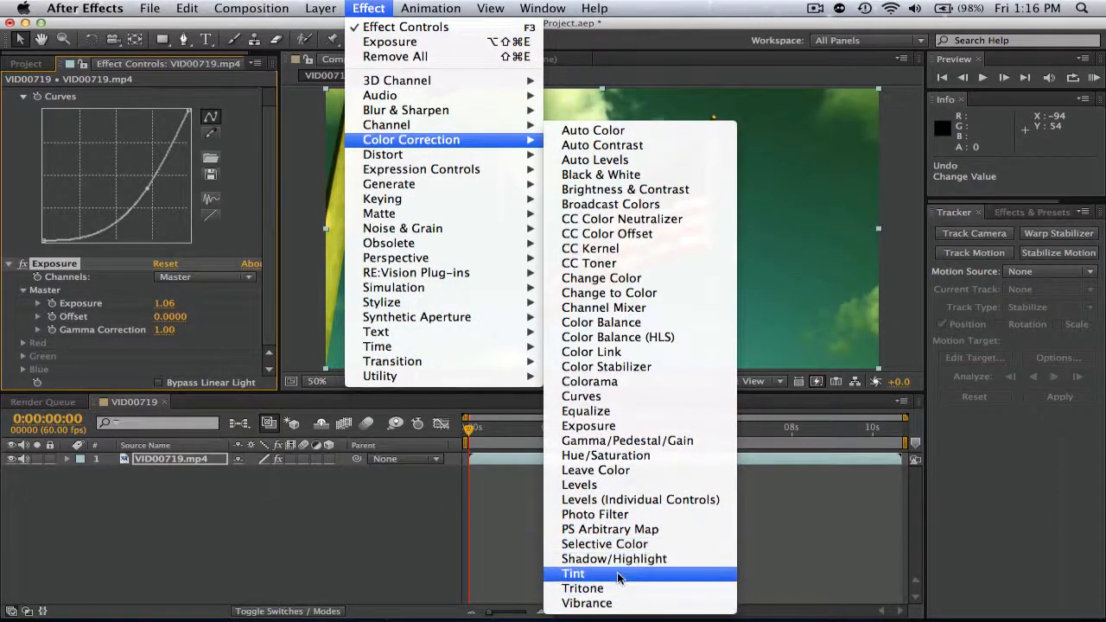
- Add a Tint effect beneath Exposure on the flag clip
{"action": "left_click", "coordinate": [573, 573]}
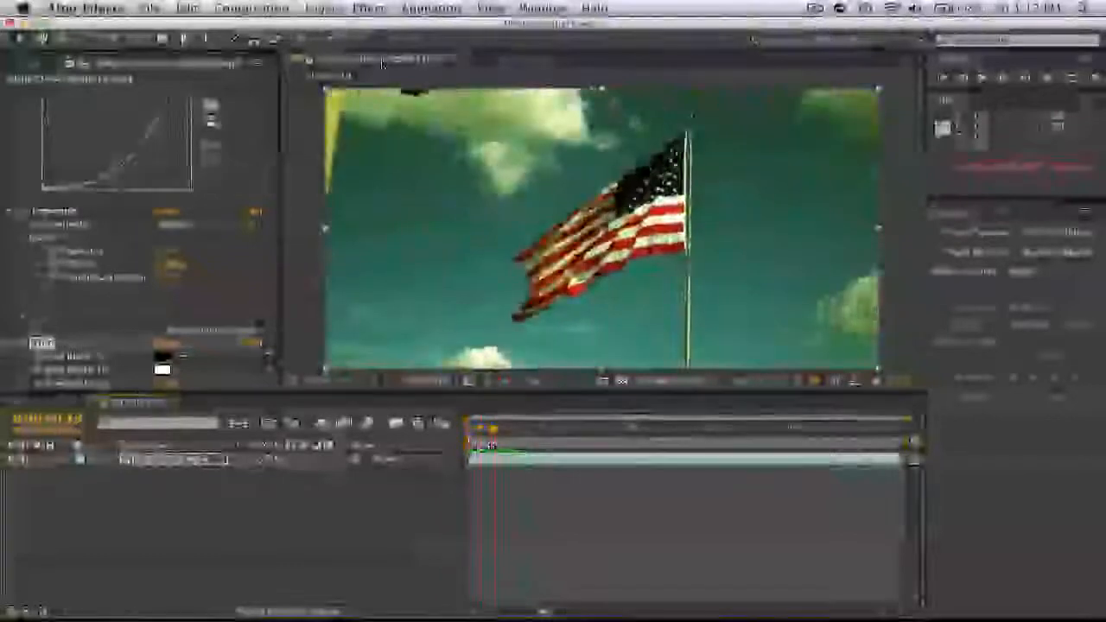
- Add Brightness & Contrast after Tint, with brightness −5.0 and contrast 2.0
{"action": "left_click", "coordinate": [369, 8]}
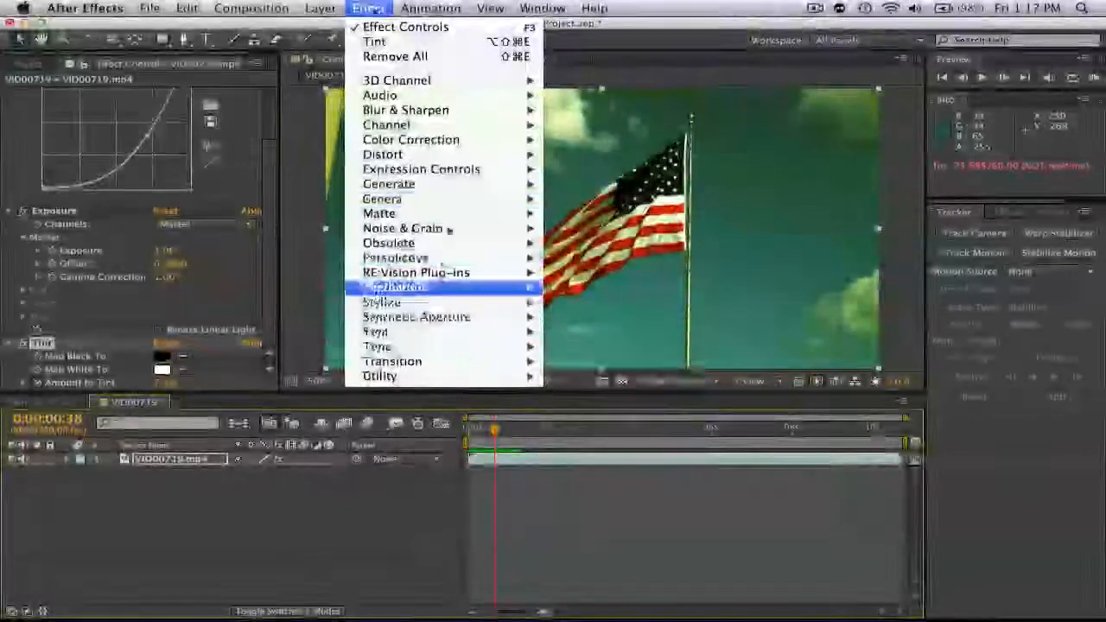
{"action": "mouse_move", "coordinate": [411, 139]}
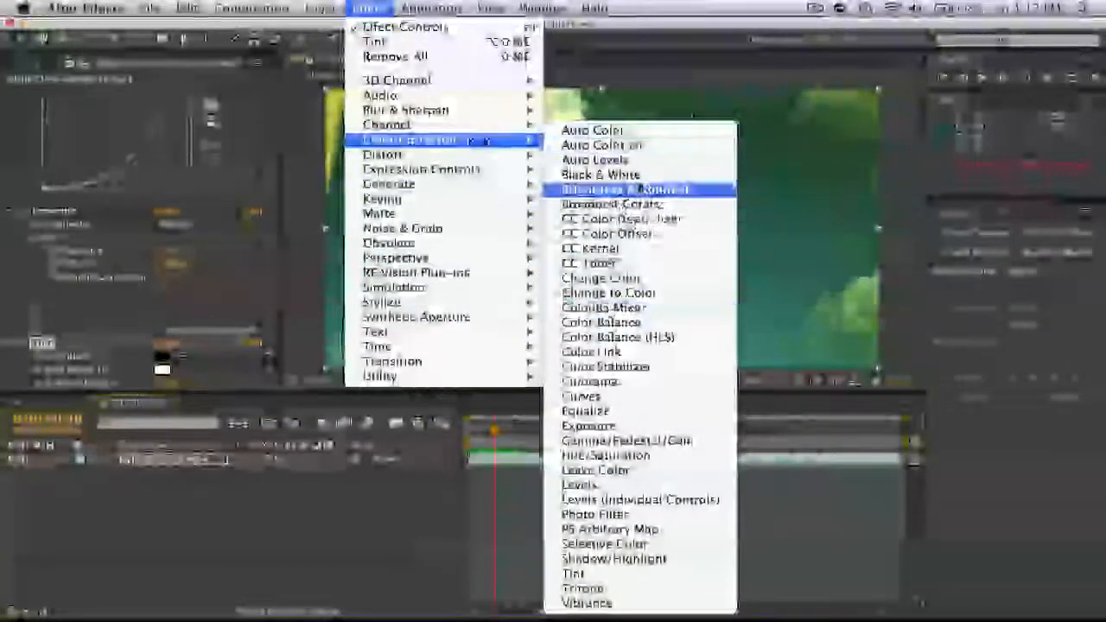
{"action": "mouse_move", "coordinate": [618, 351]}
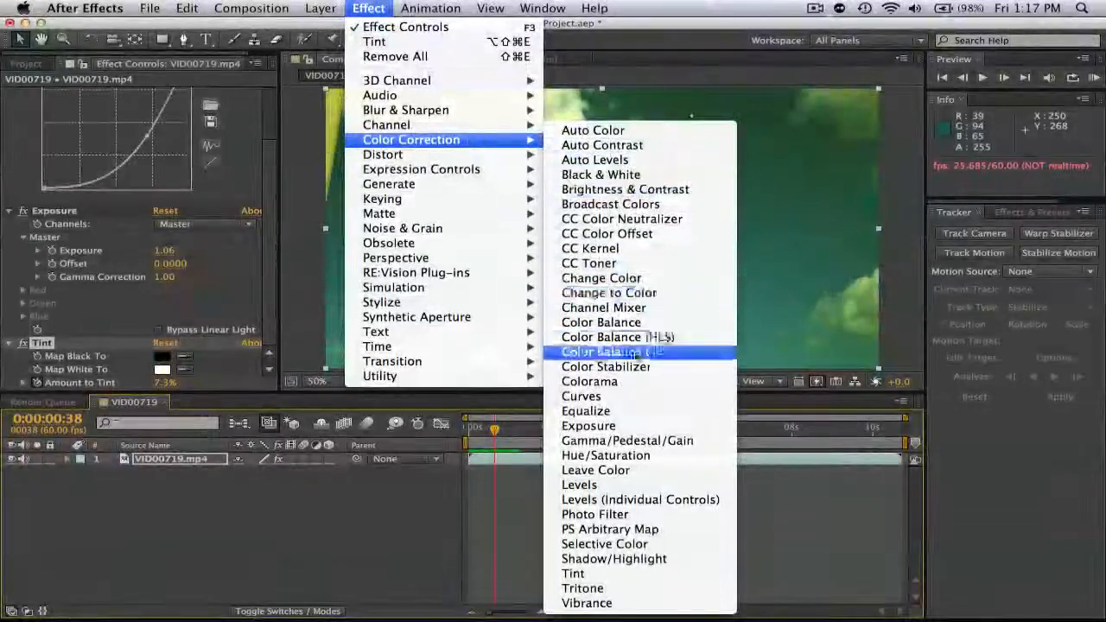
{"action": "mouse_move", "coordinate": [624, 189]}
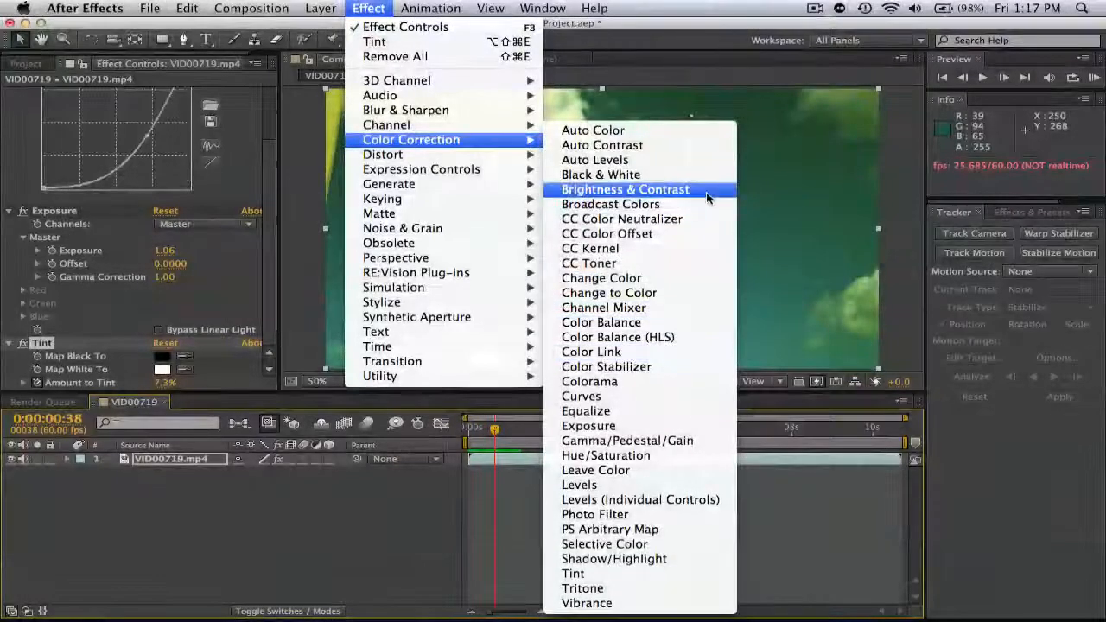
{"action": "left_click", "coordinate": [624, 189]}
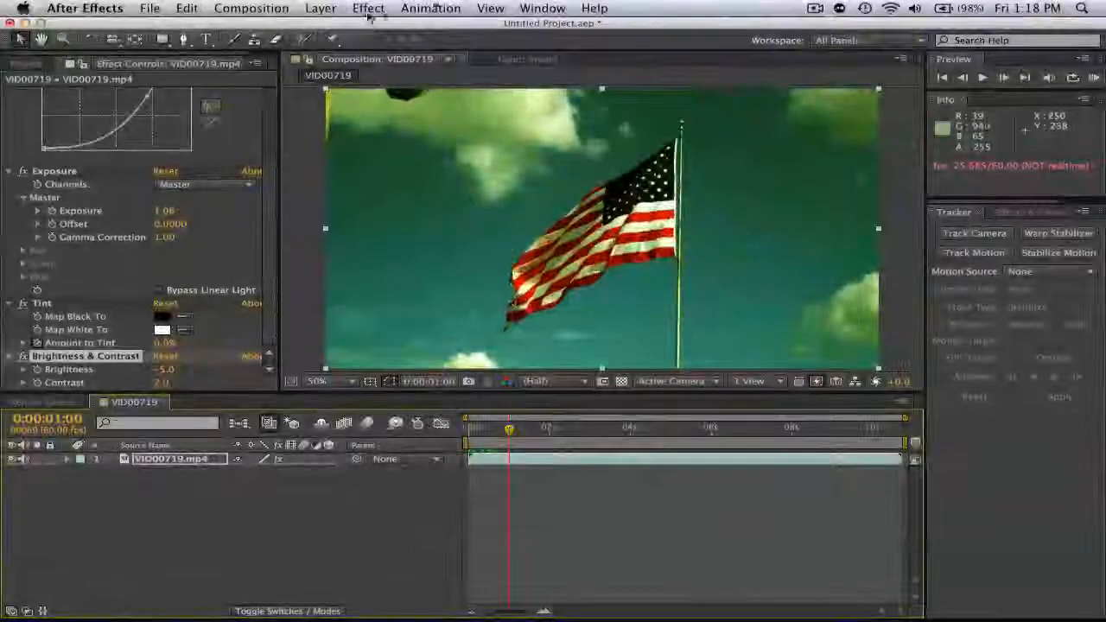
- Add Hue/Saturation and dial the master hue to −19° for a greener sky
{"action": "left_click", "coordinate": [369, 8]}
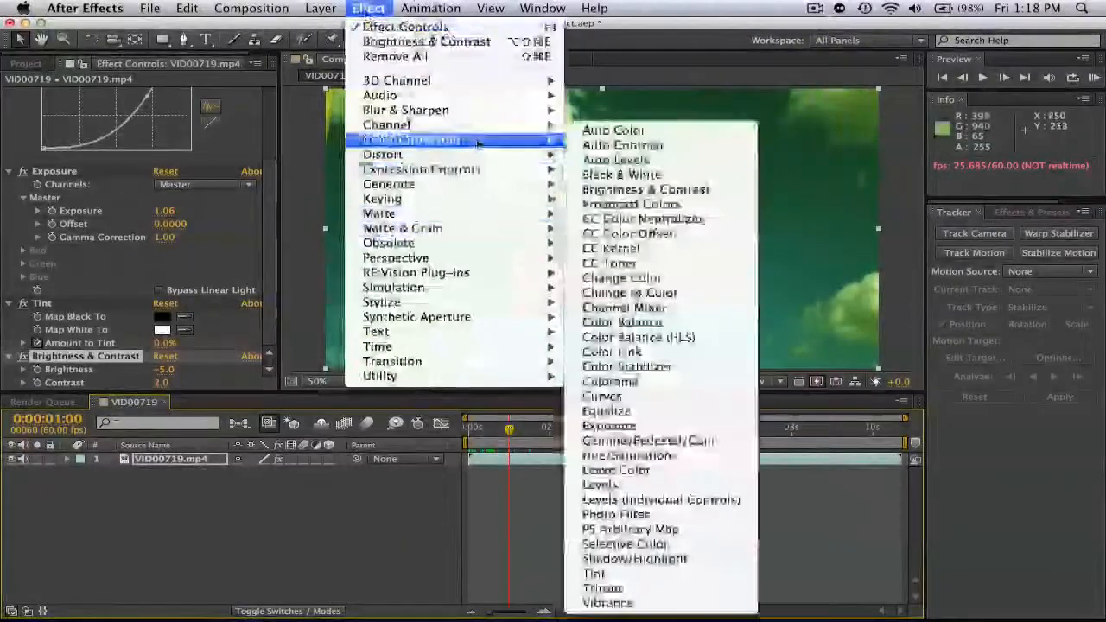
{"action": "mouse_move", "coordinate": [644, 204]}
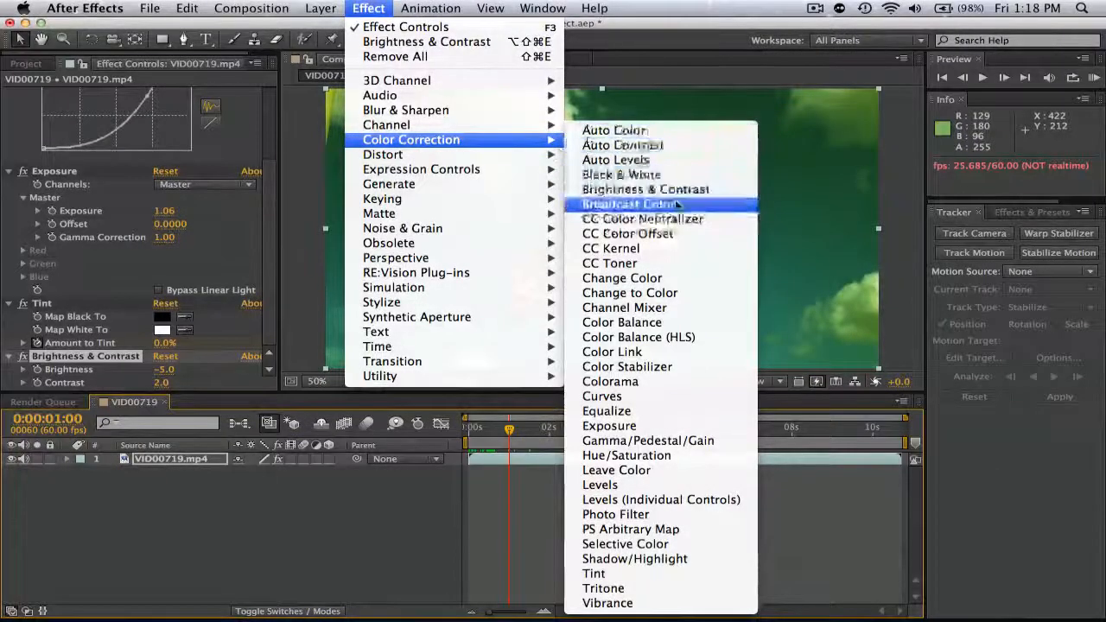
{"action": "mouse_move", "coordinate": [609, 426]}
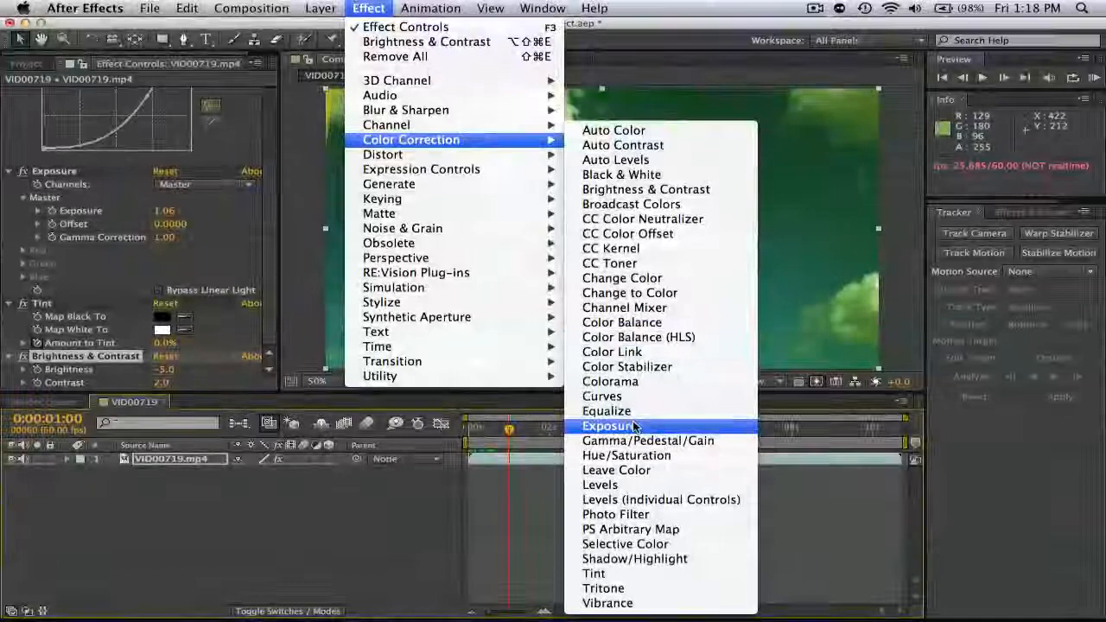
{"action": "mouse_move", "coordinate": [616, 485]}
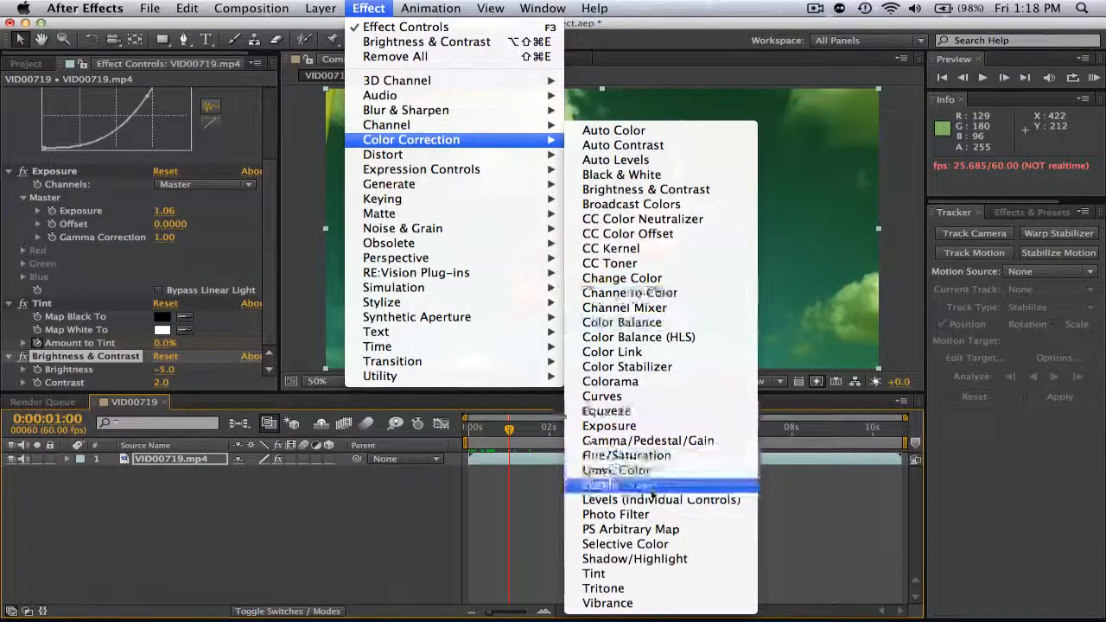
{"action": "mouse_move", "coordinate": [604, 588]}
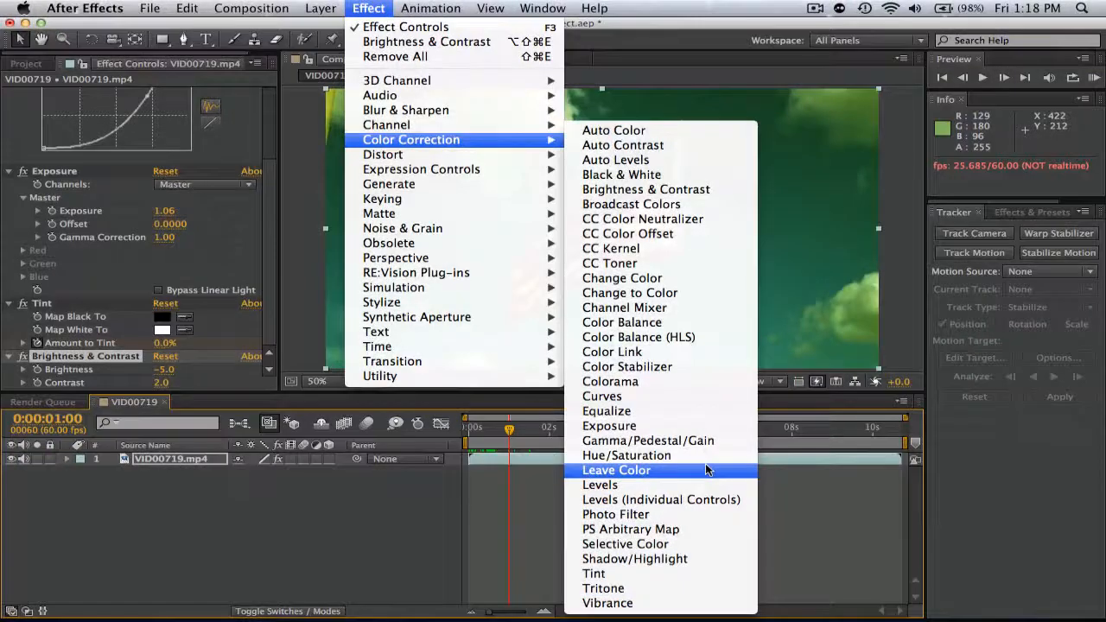
{"action": "left_click", "coordinate": [626, 456]}
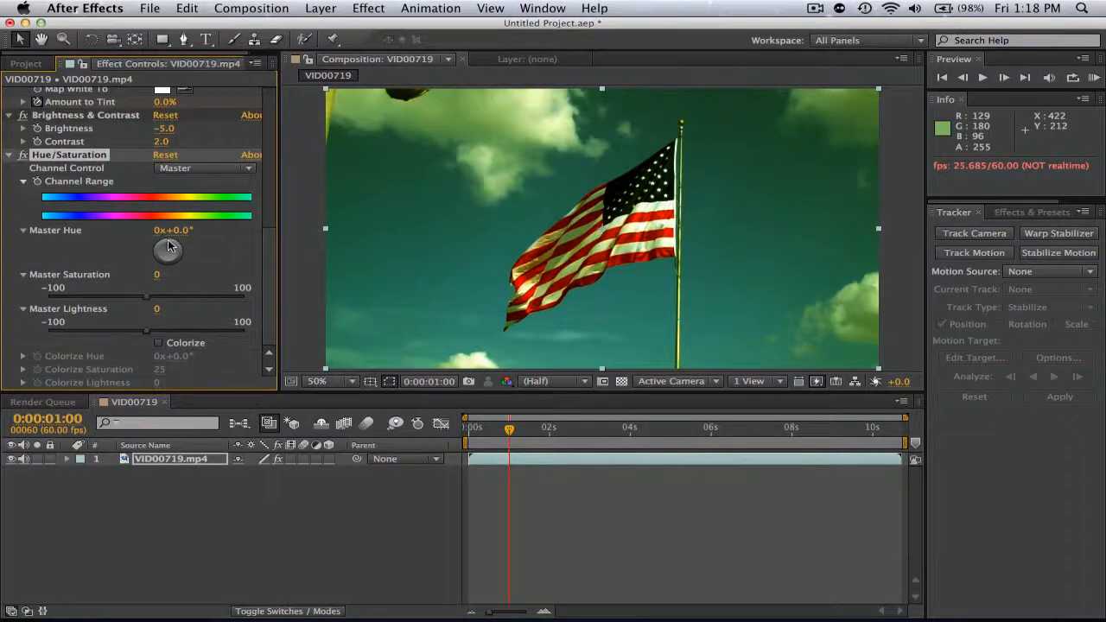
{"action": "left_click_drag", "start_coordinate": [169, 251], "coordinate": [177, 249]}
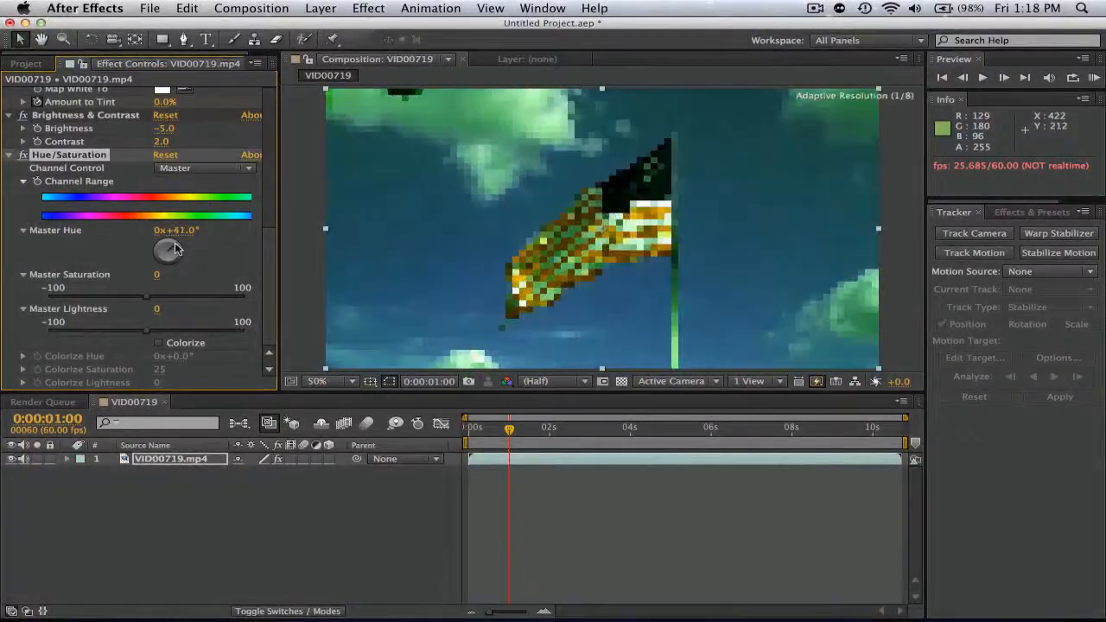
{"action": "left_click_drag", "start_coordinate": [164, 250], "coordinate": [170, 243]}
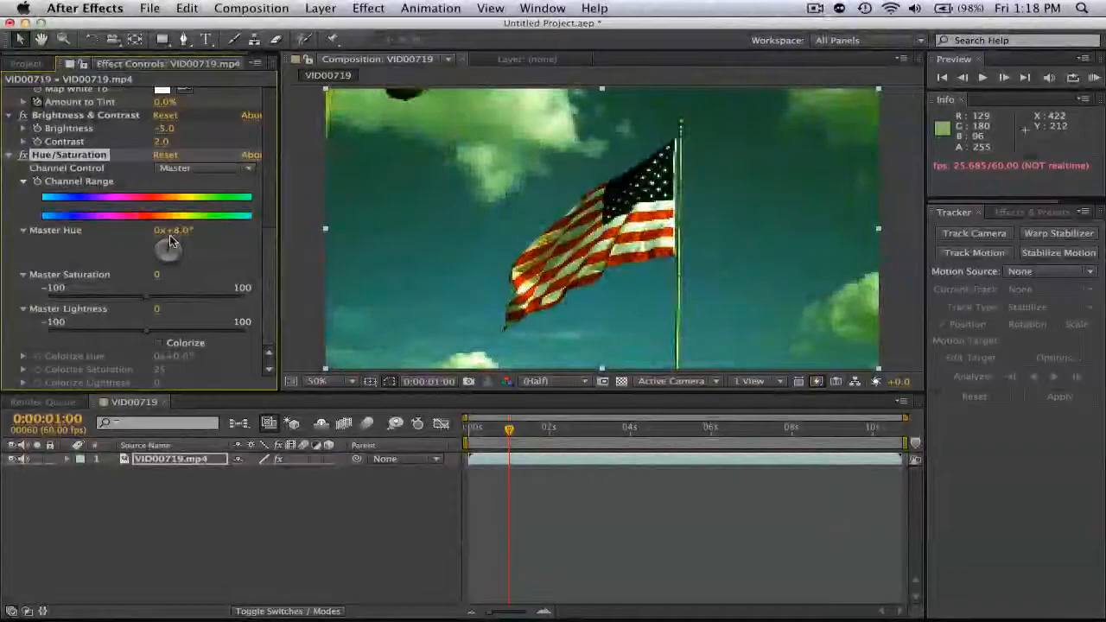
{"action": "left_click_drag", "start_coordinate": [181, 250], "coordinate": [169, 250]}
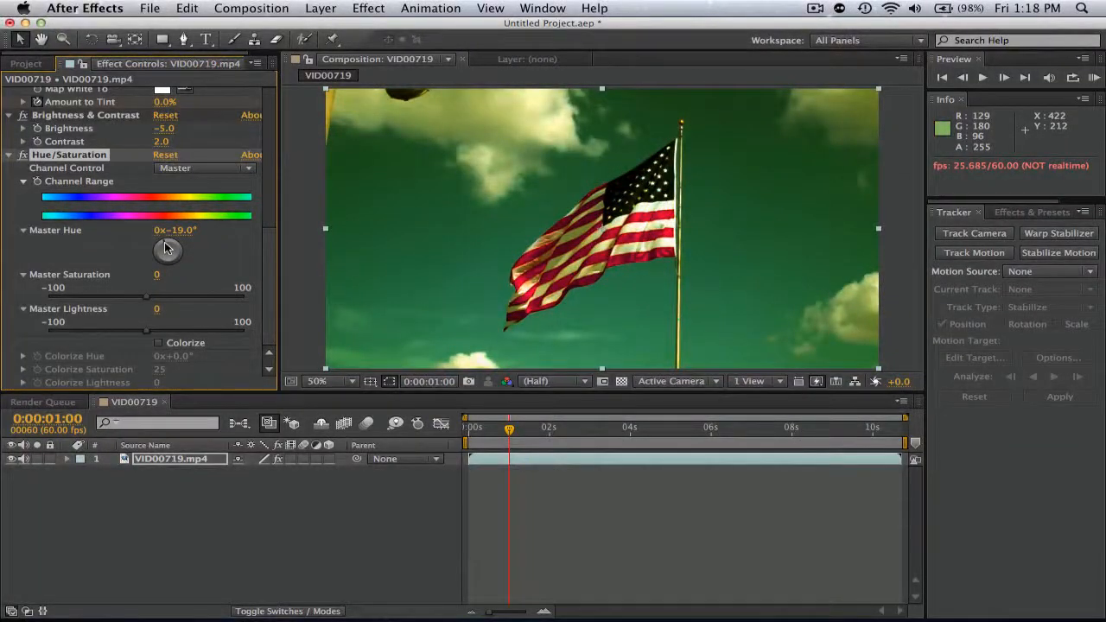
{"action": "left_click_drag", "start_coordinate": [168, 249], "coordinate": [160, 253]}
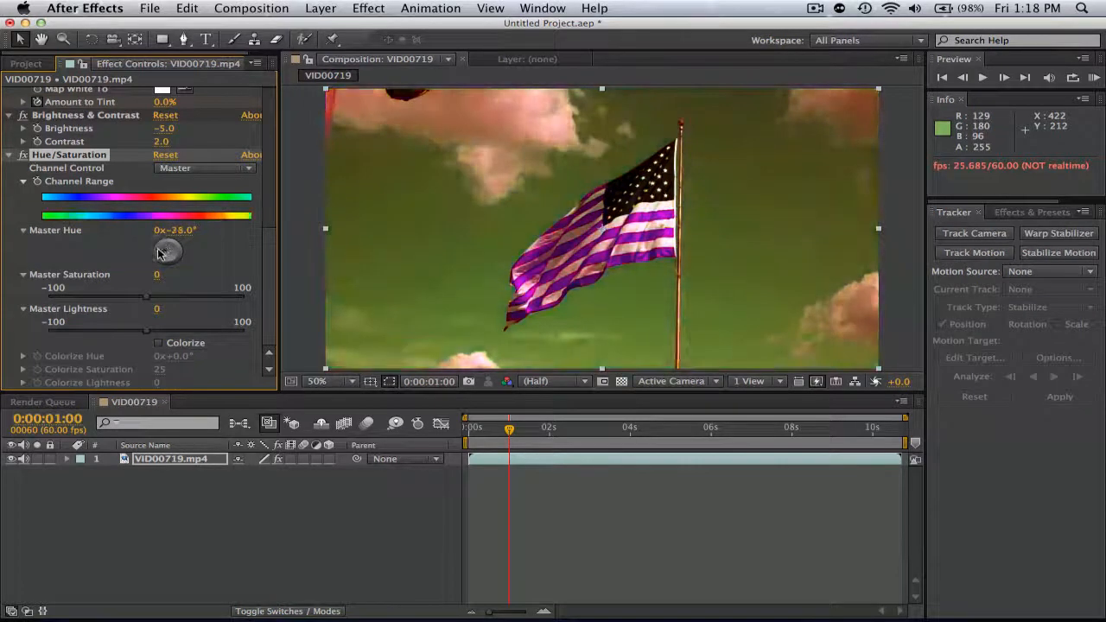
{"action": "left_click_drag", "start_coordinate": [169, 251], "coordinate": [164, 253]}
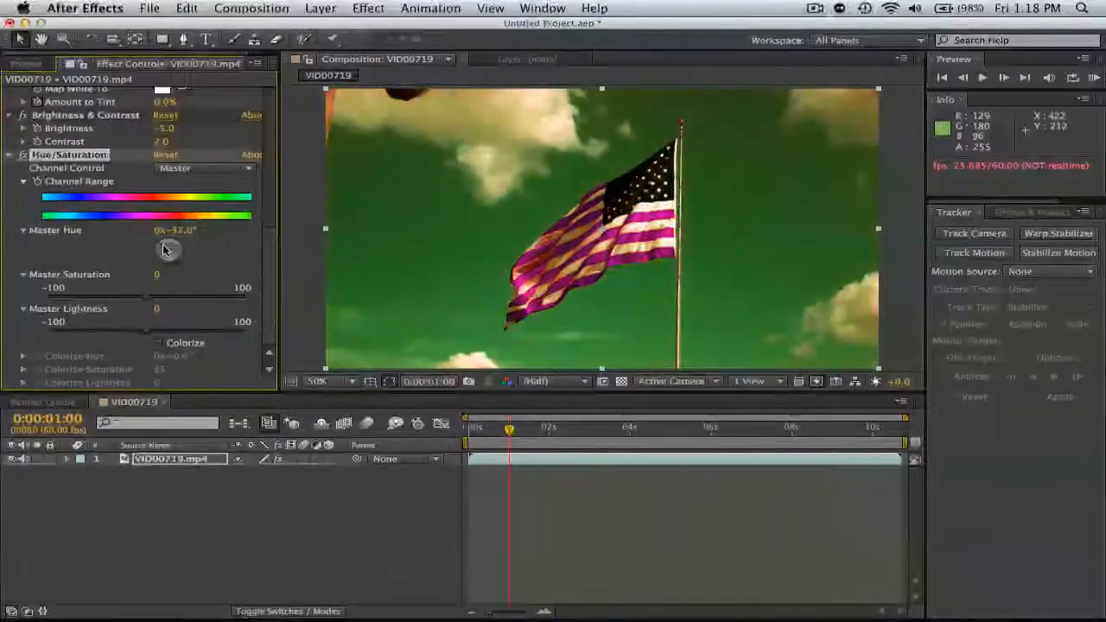
{"action": "left_click_drag", "start_coordinate": [173, 250], "coordinate": [169, 247]}
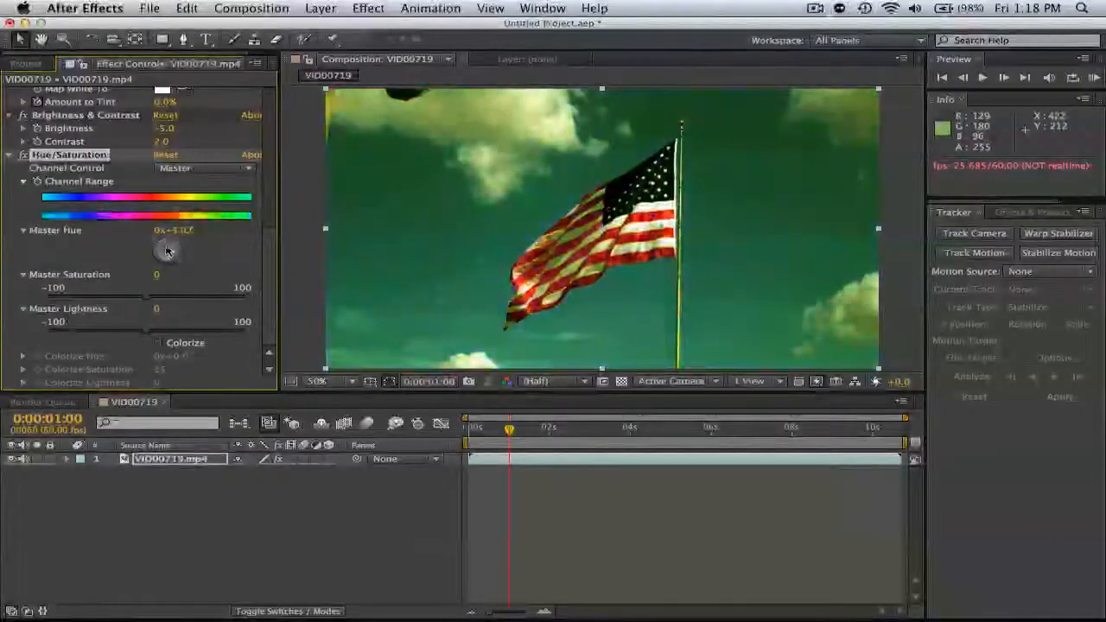
{"action": "left_click_drag", "start_coordinate": [173, 251], "coordinate": [169, 246]}
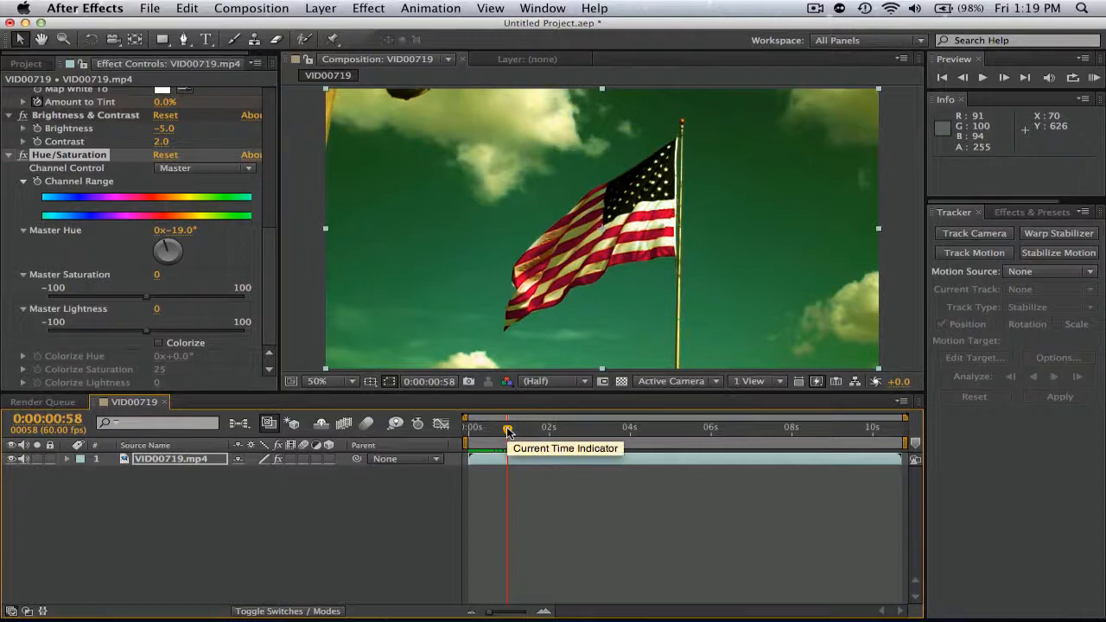
- Set the Tint amount to 22% and scrub the opening seconds to preview the grade
{"action": "left_click_drag", "start_coordinate": [509, 430], "coordinate": [497, 429]}
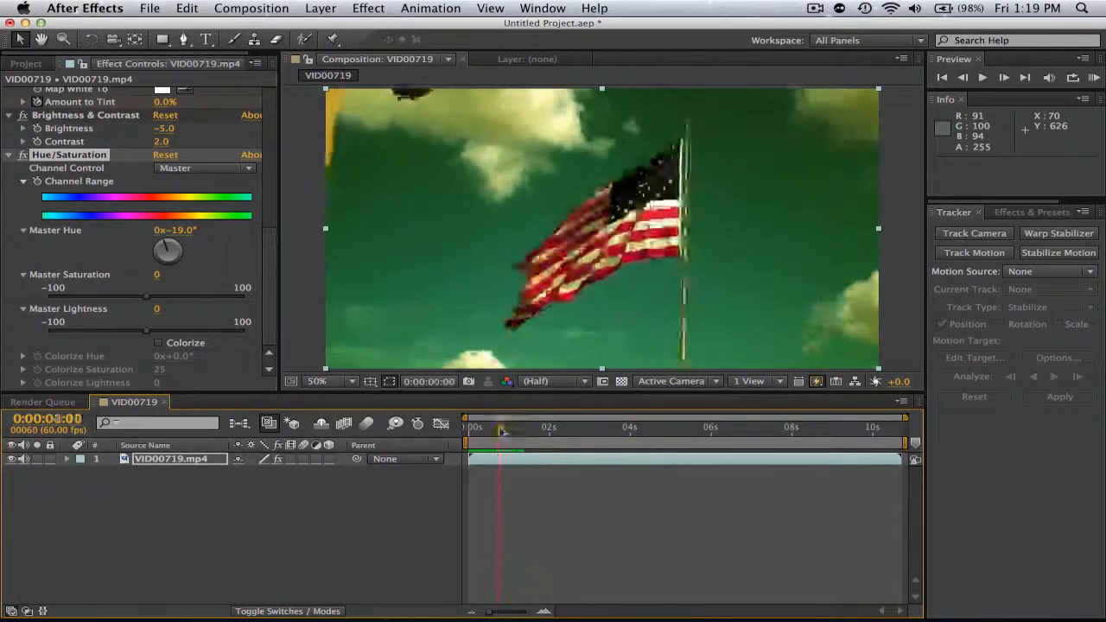
{"action": "left_click_drag", "start_coordinate": [498, 431], "coordinate": [509, 431]}
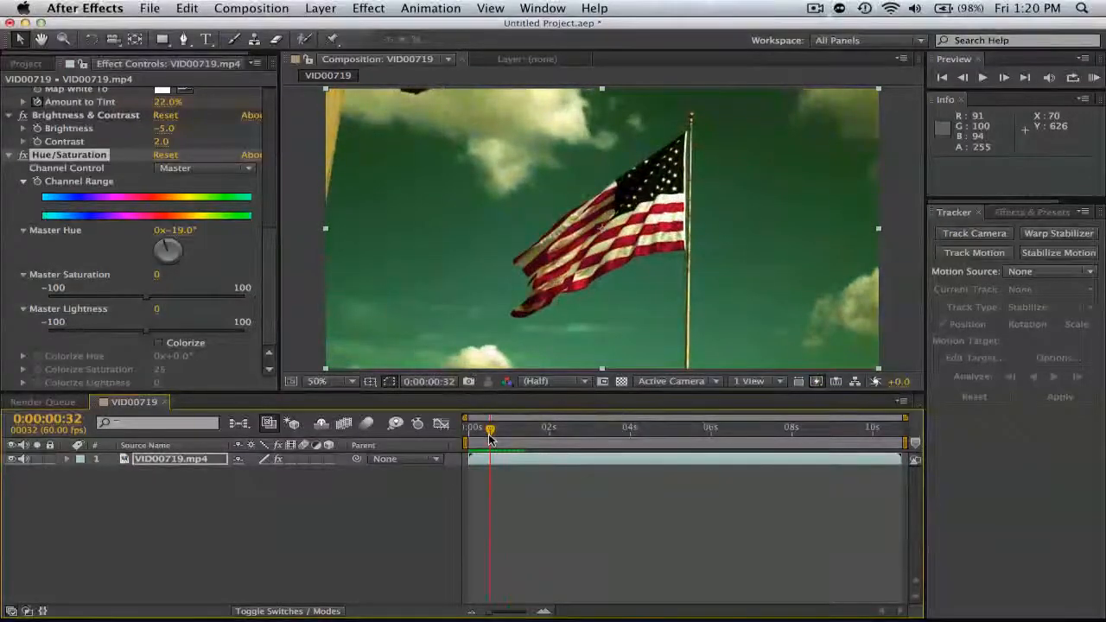
{"action": "mouse_move", "coordinate": [490, 430]}
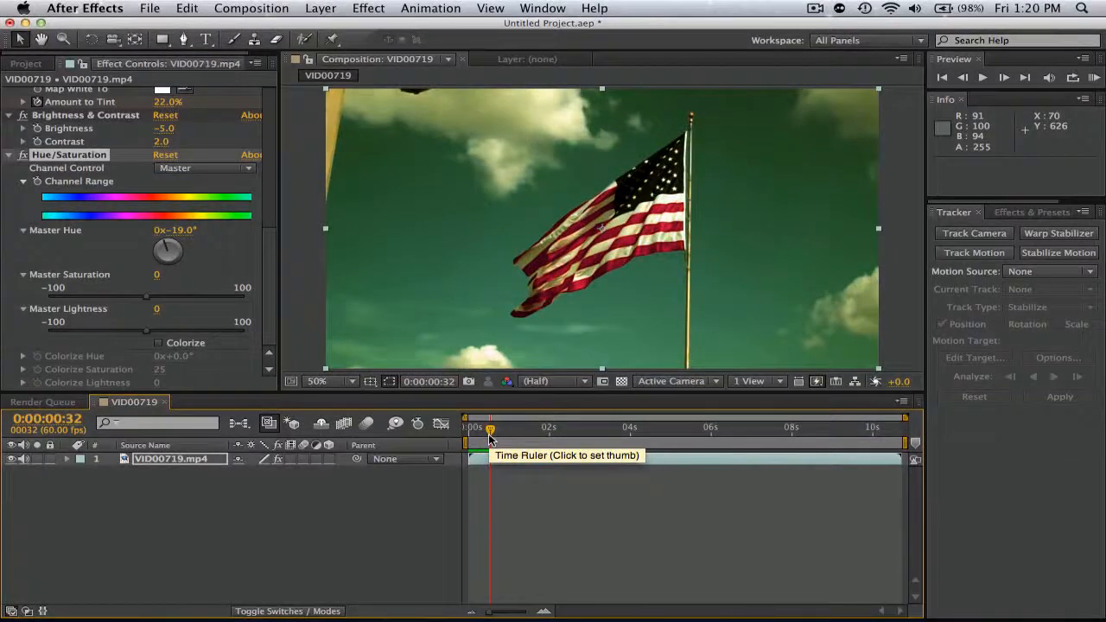
{"action": "left_click", "coordinate": [492, 427]}
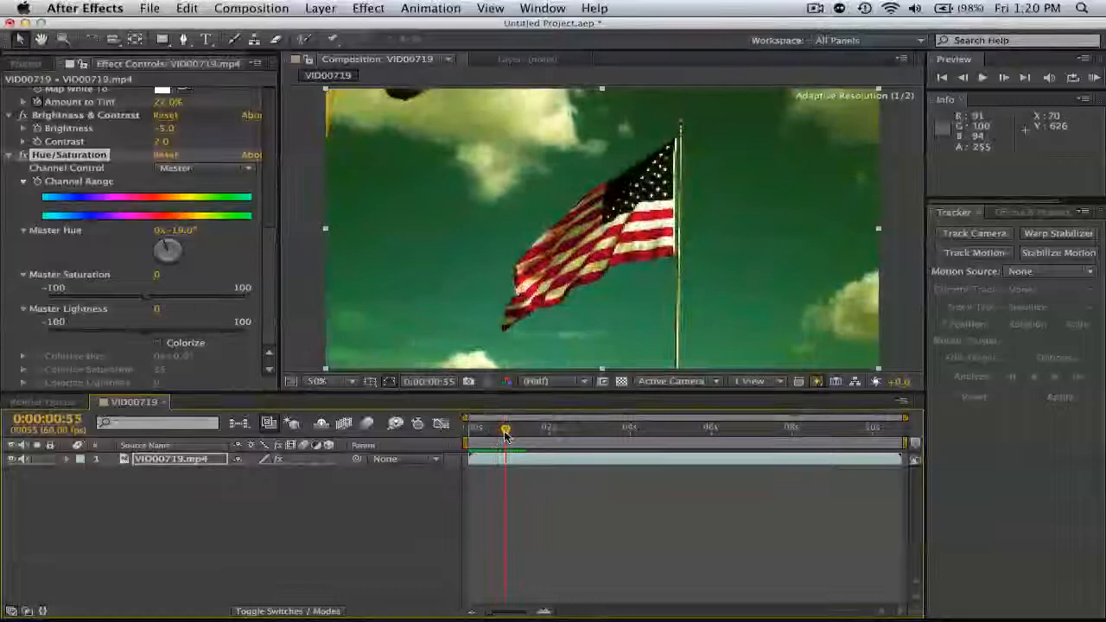
{"action": "left_click_drag", "start_coordinate": [506, 428], "coordinate": [518, 428]}
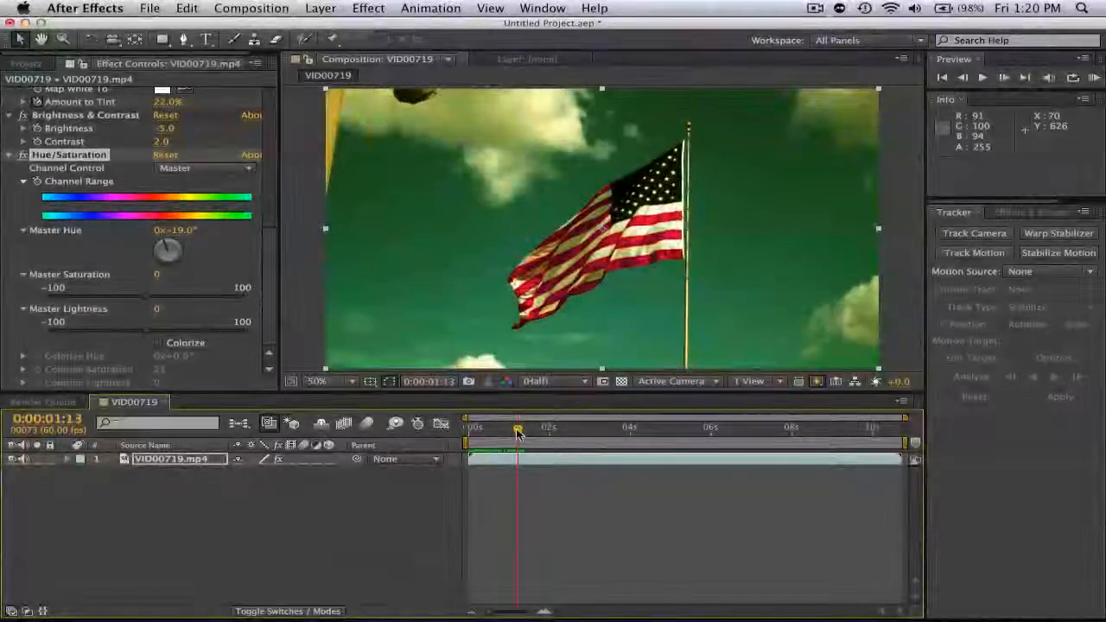